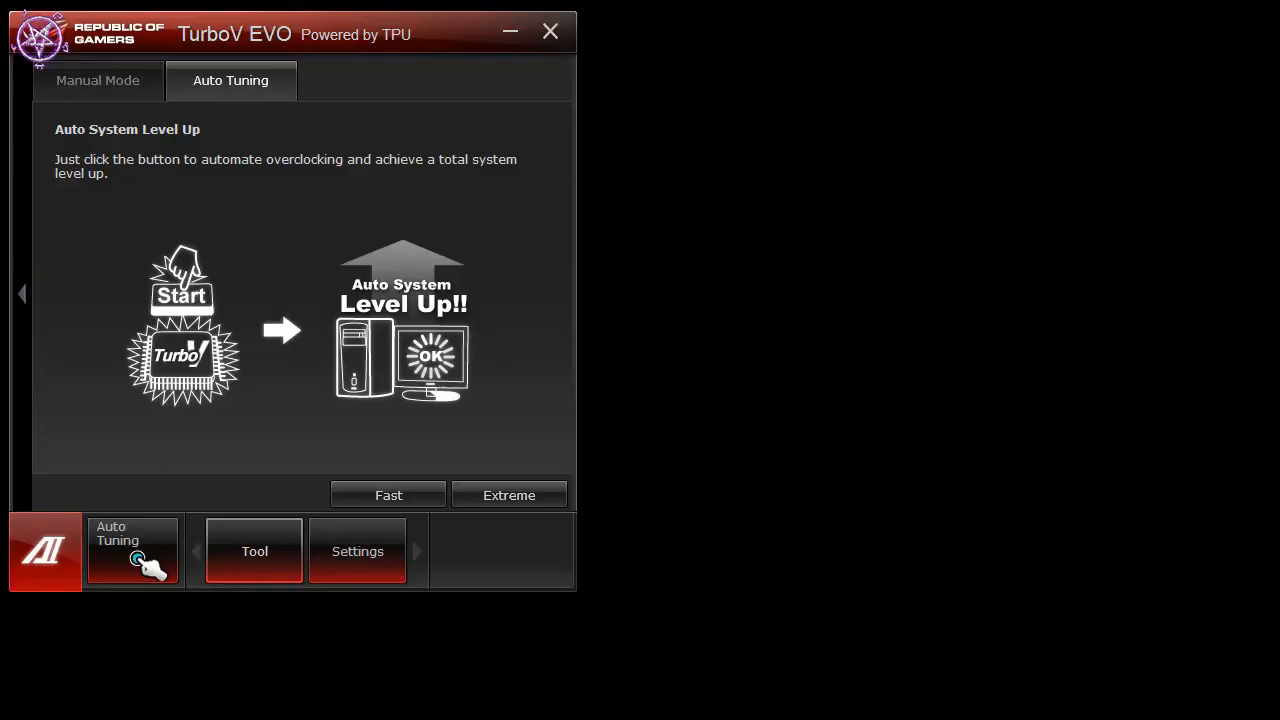
pyautogui.moveTo(996, 326)
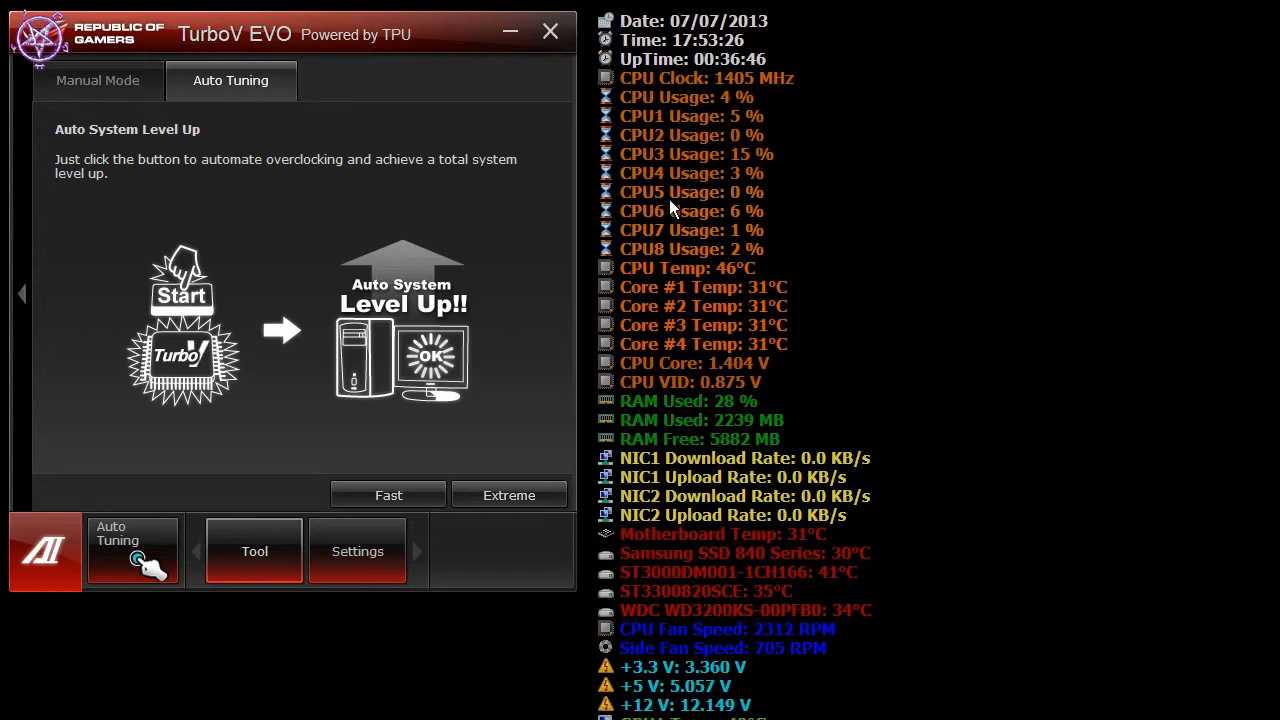
pyautogui.moveTo(700, 122)
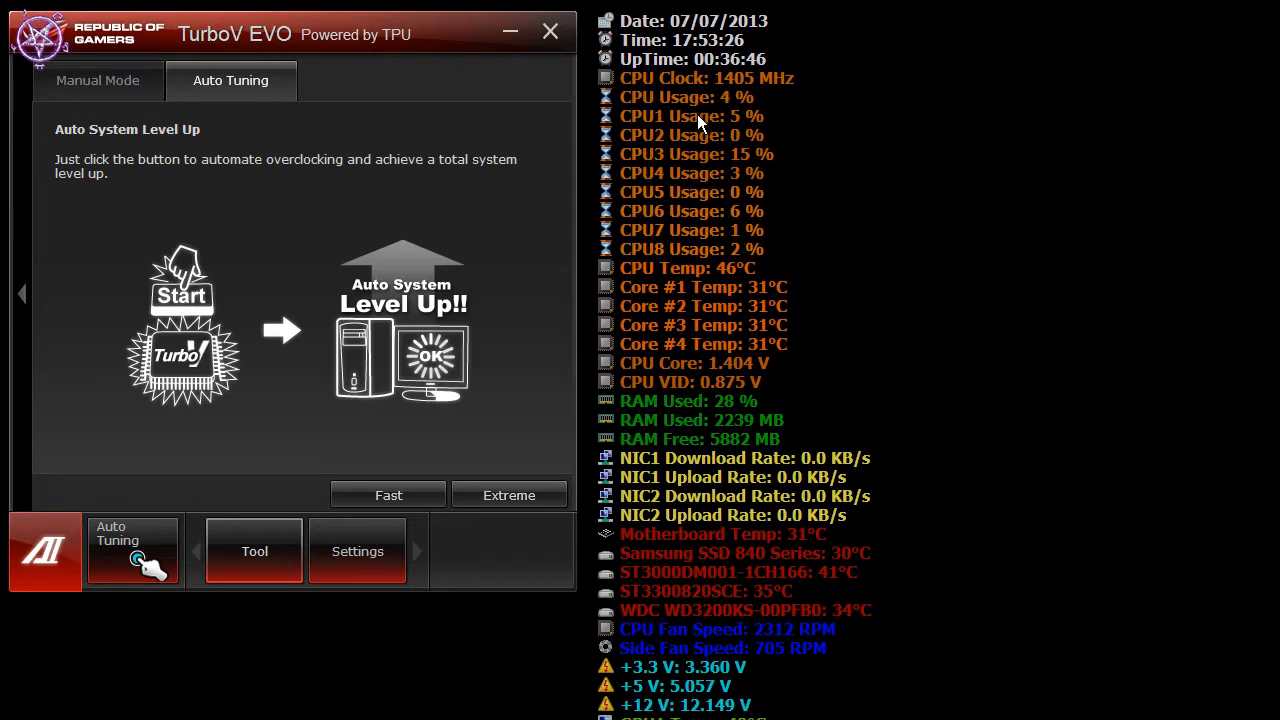
pyautogui.moveTo(898, 176)
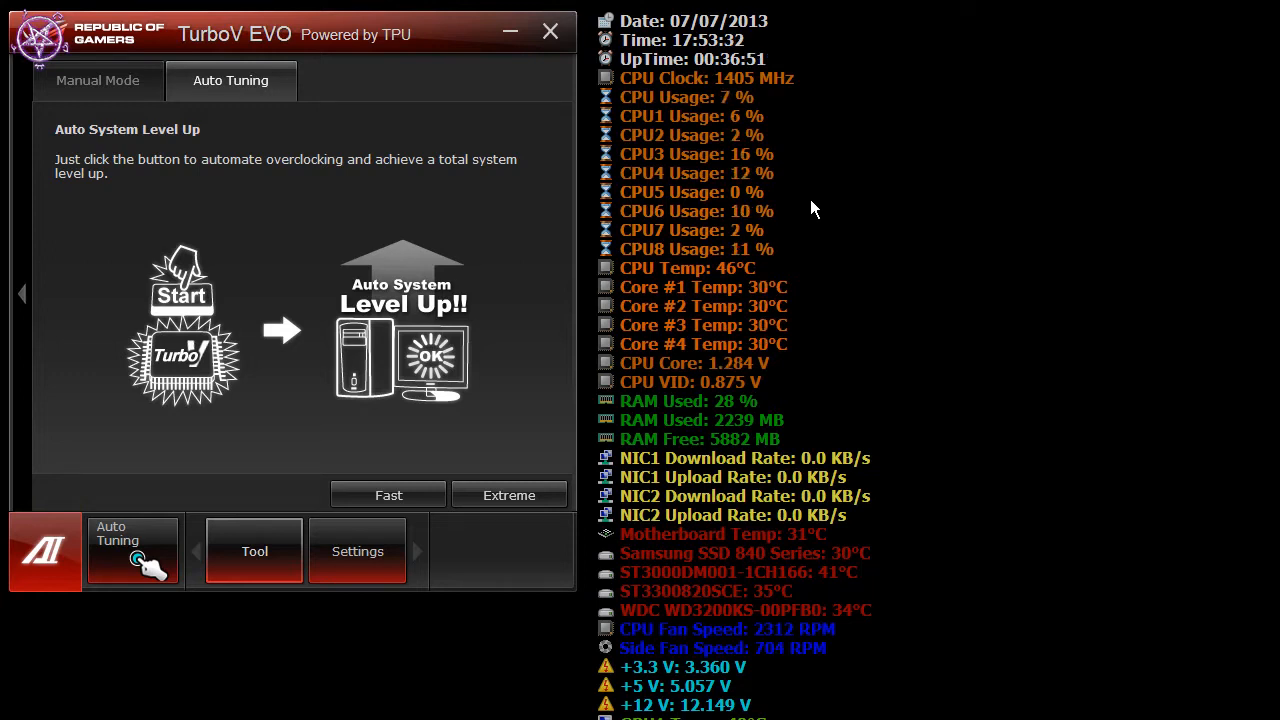
pyautogui.moveTo(896, 276)
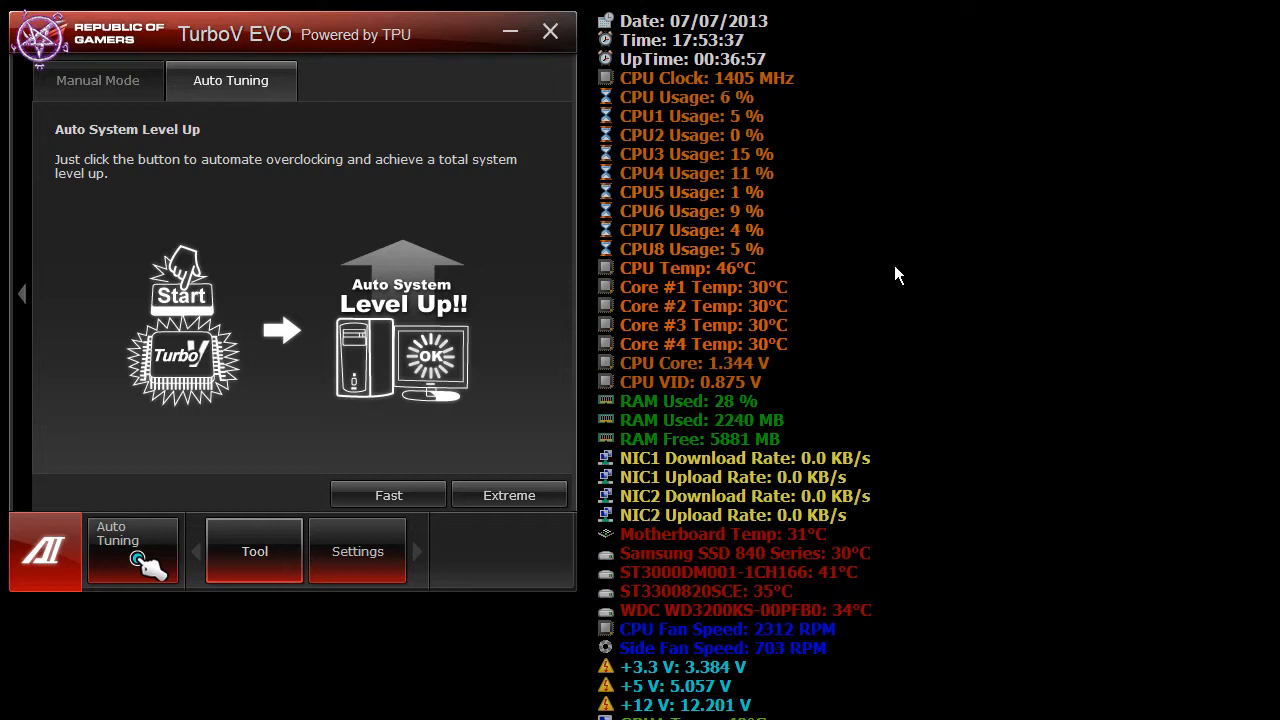
pyautogui.moveTo(816, 260)
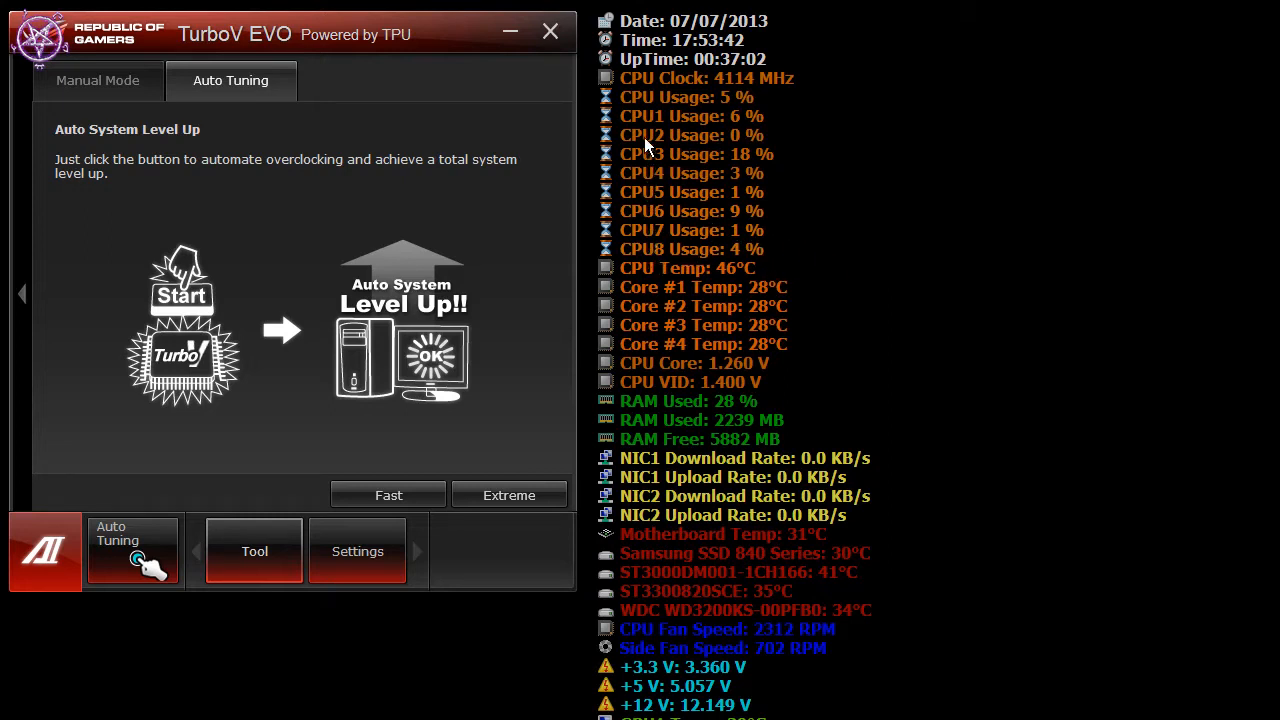
pyautogui.moveTo(1092, 284)
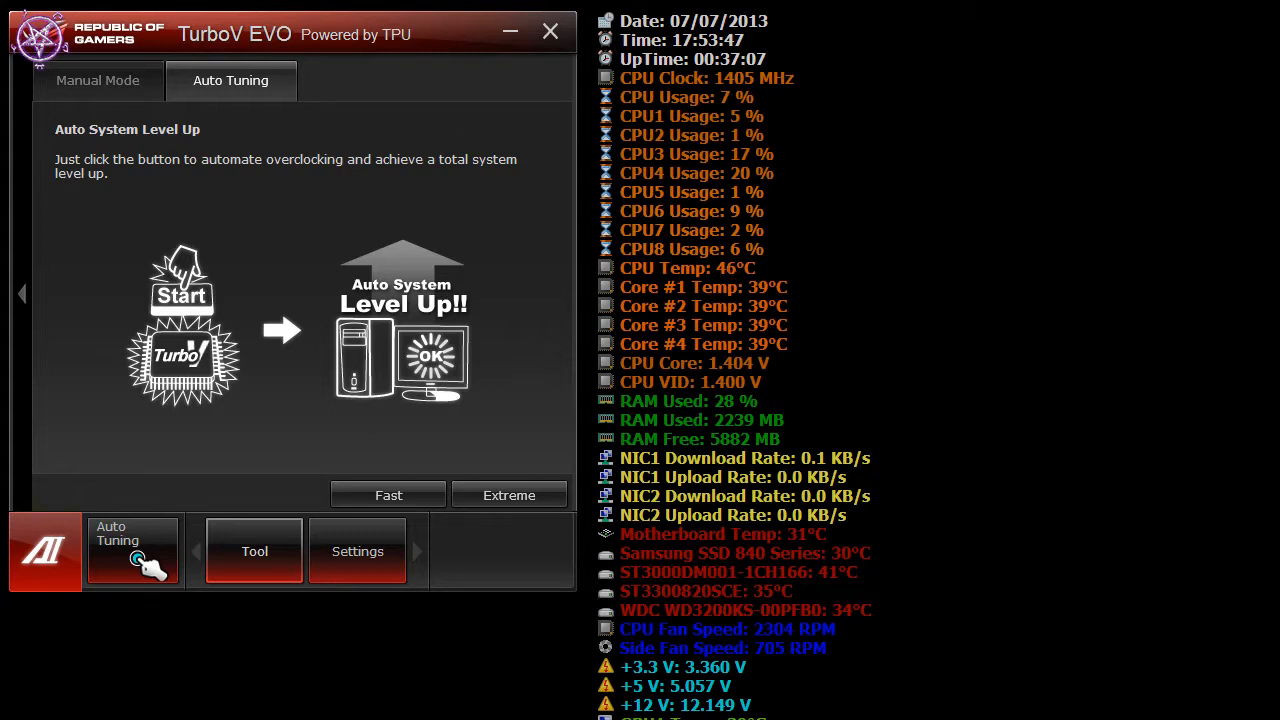
pyautogui.moveTo(750, 260)
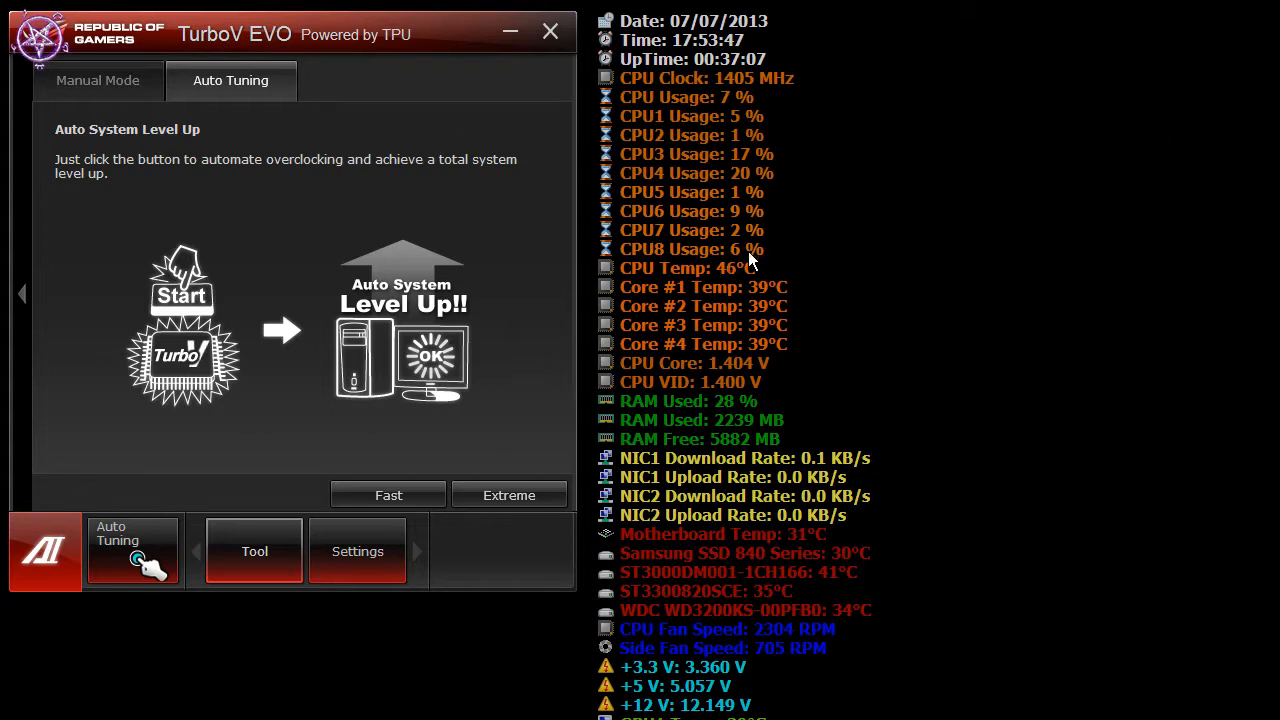
pyautogui.moveTo(1184, 312)
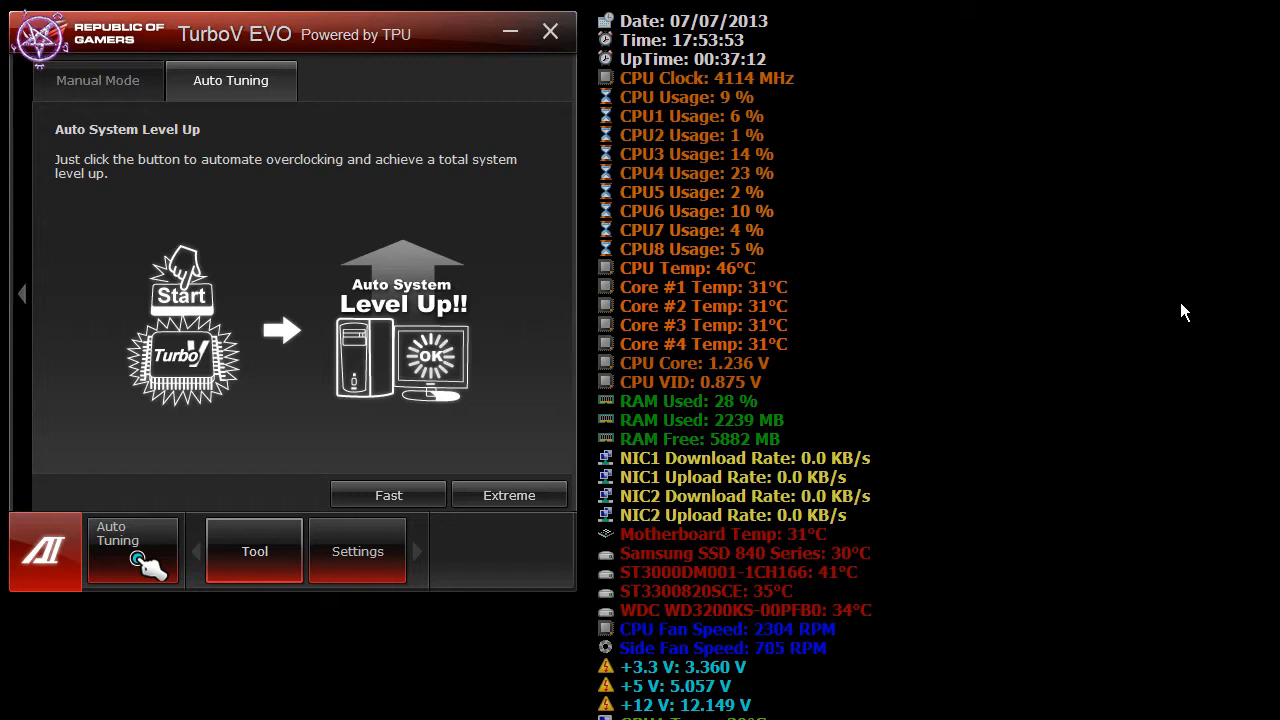
pyautogui.moveTo(976, 402)
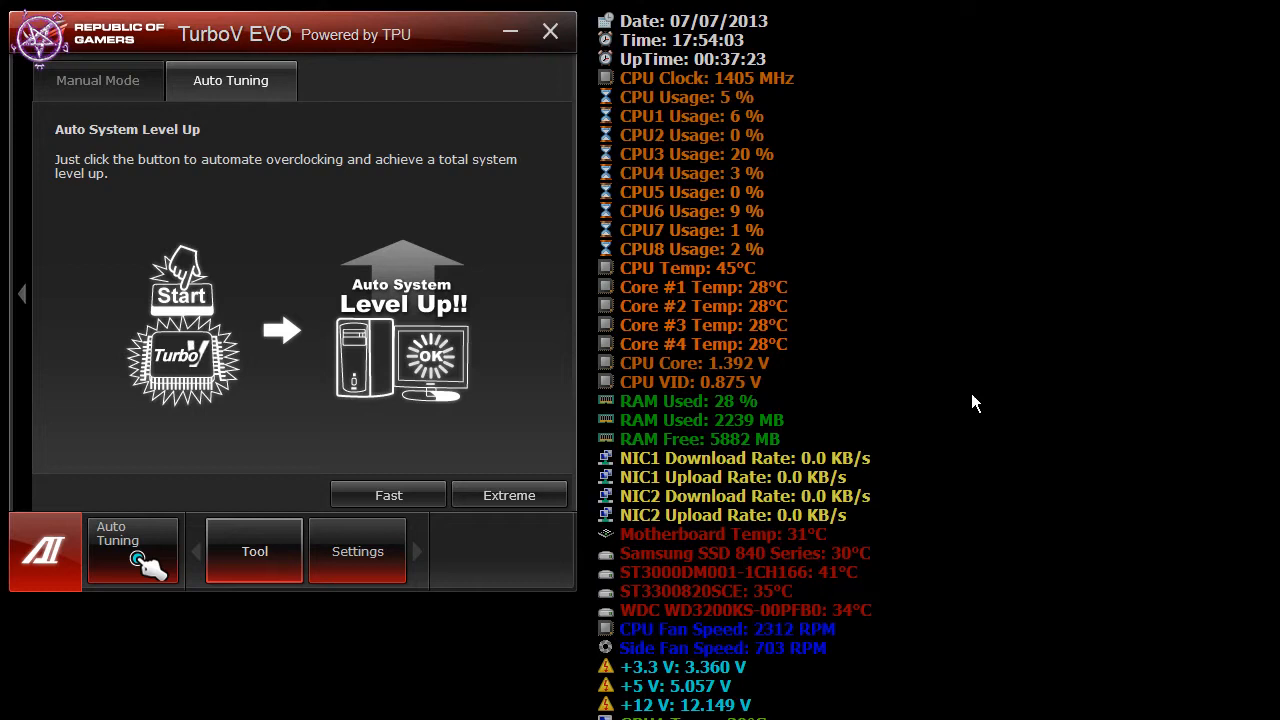
pyautogui.moveTo(910, 296)
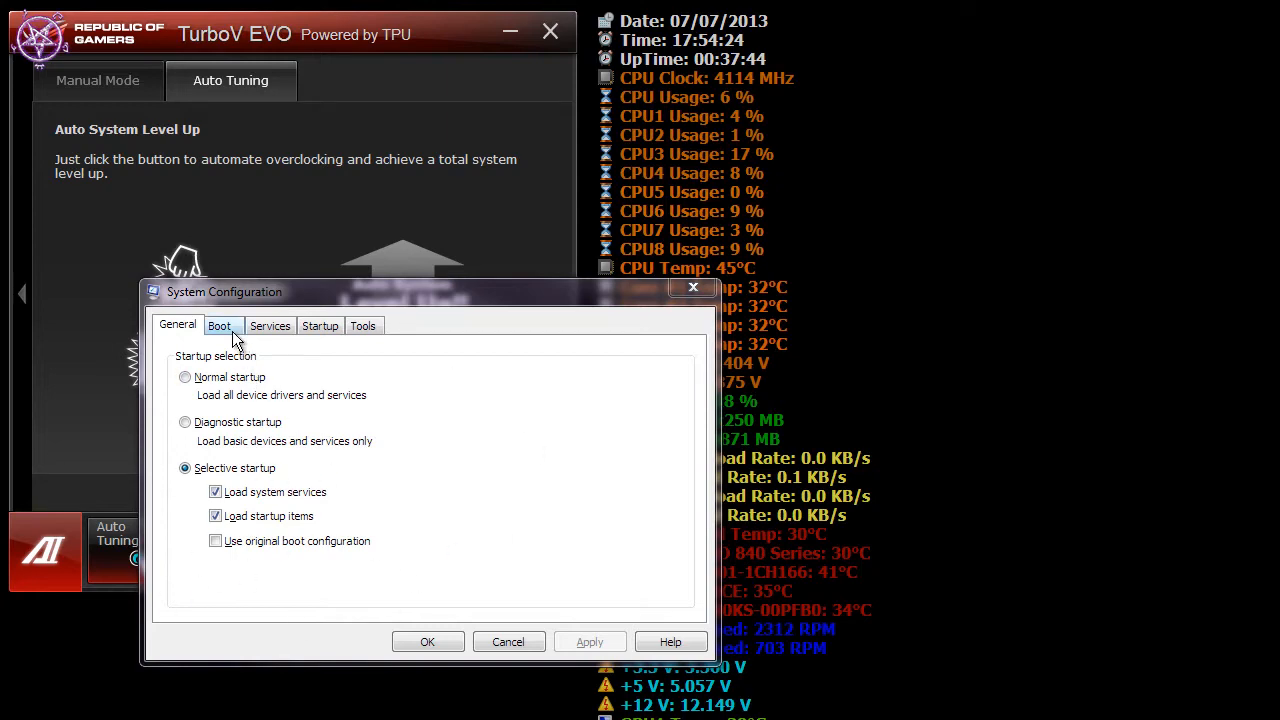
# Review msconfig Boot advanced options confirming Number of processors is unchecked, then cancel unchanged
pyautogui.click(226, 470)
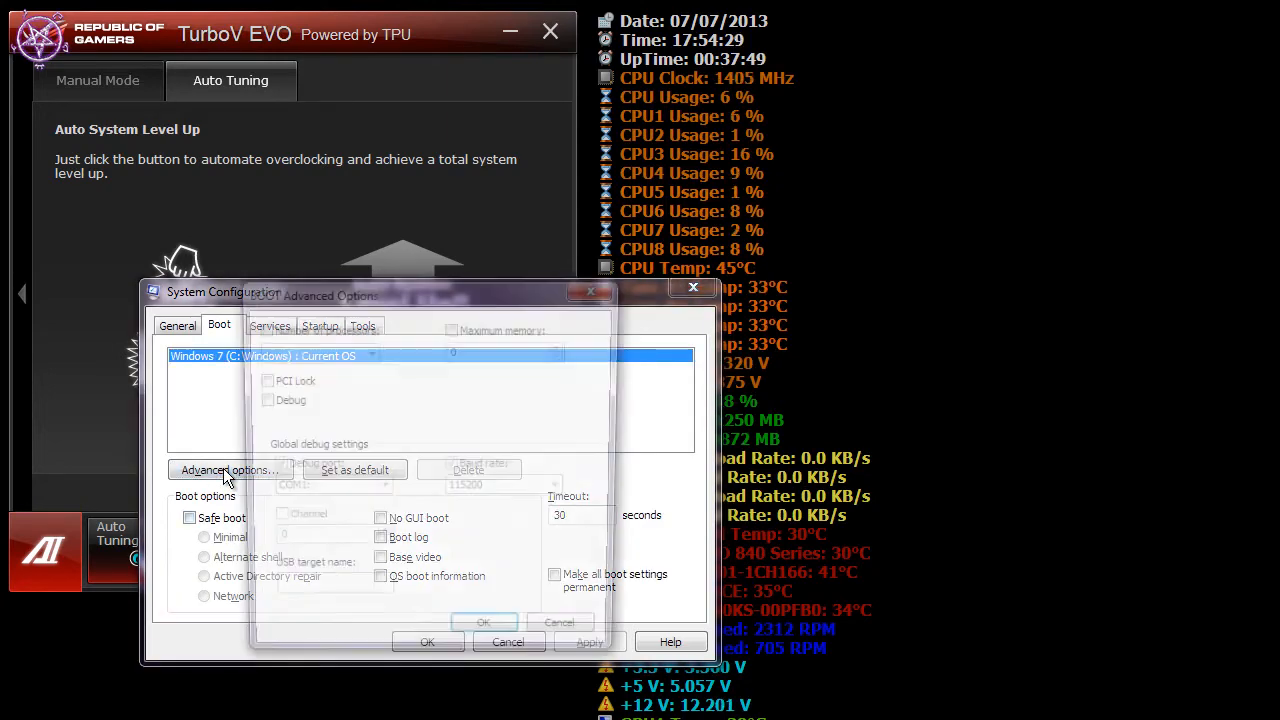
pyautogui.click(228, 470)
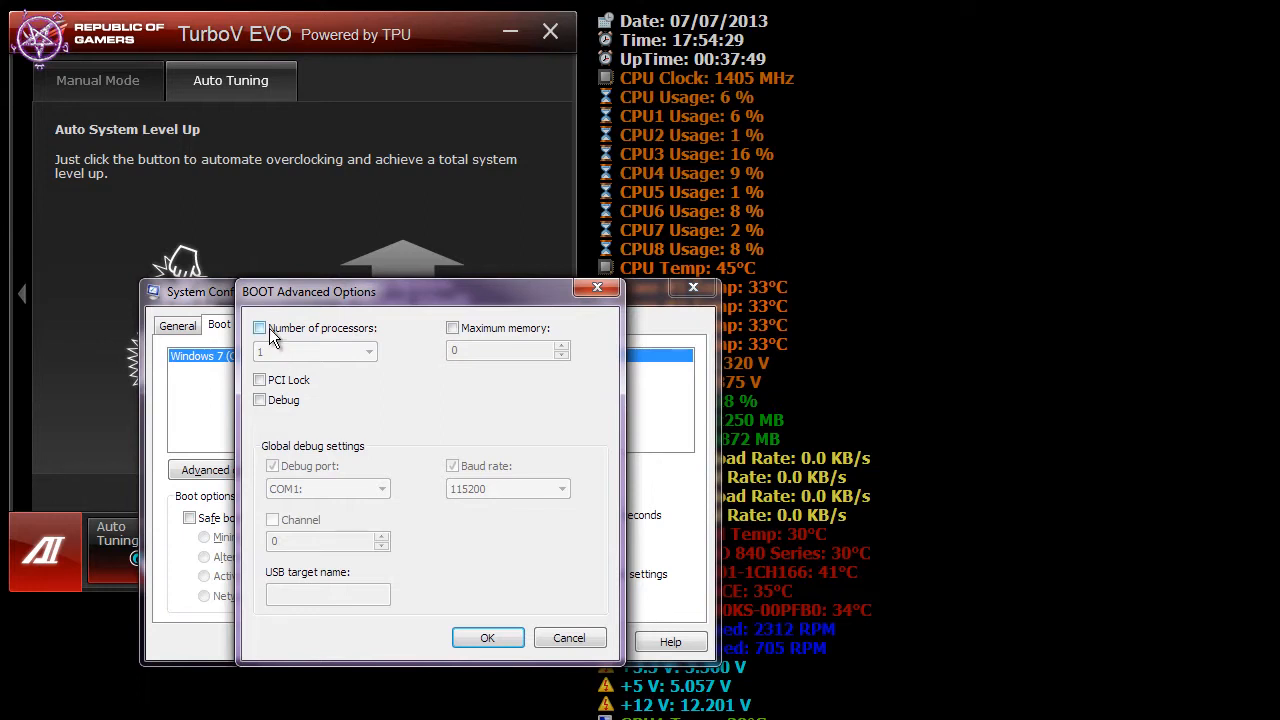
pyautogui.moveTo(344, 336)
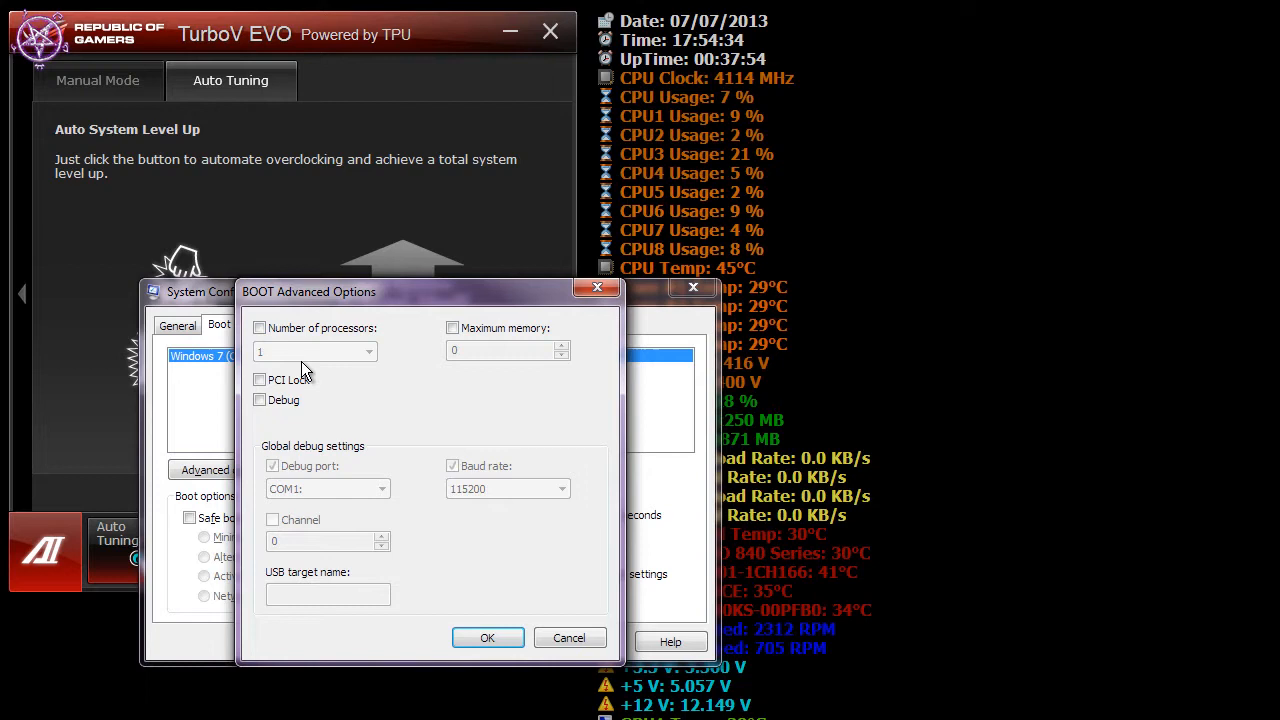
pyautogui.moveTo(262, 368)
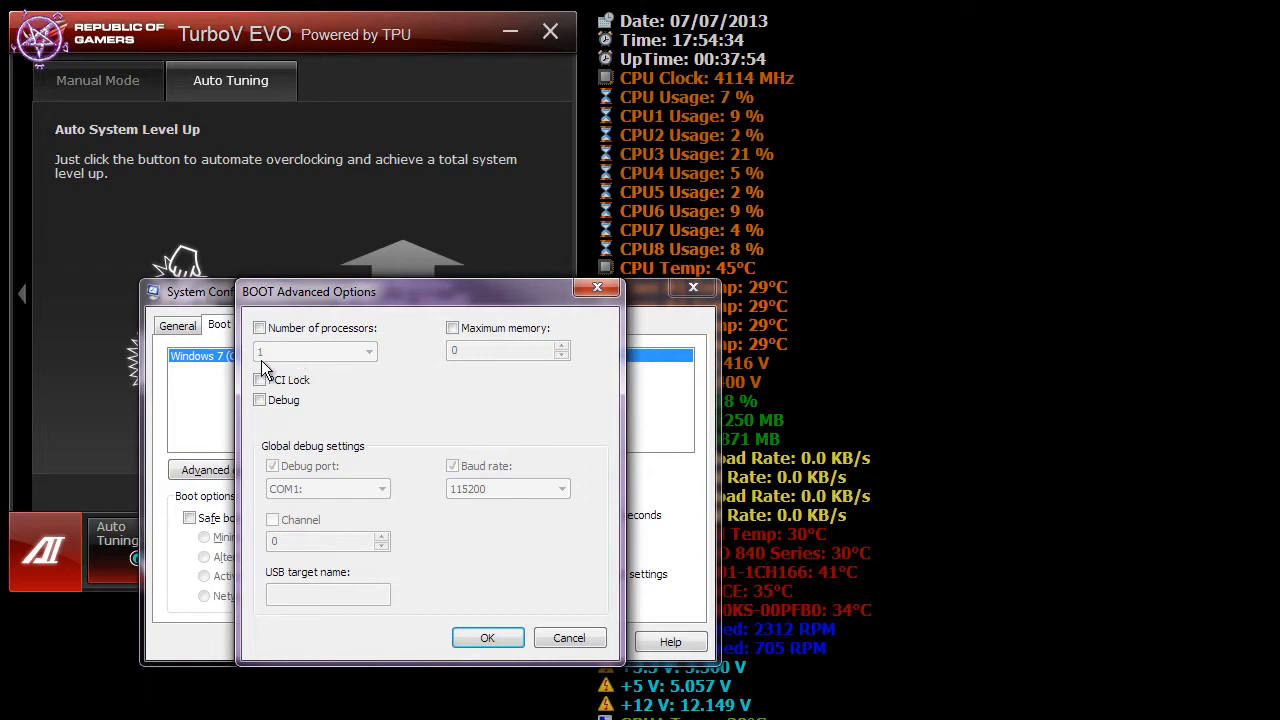
pyautogui.moveTo(292, 378)
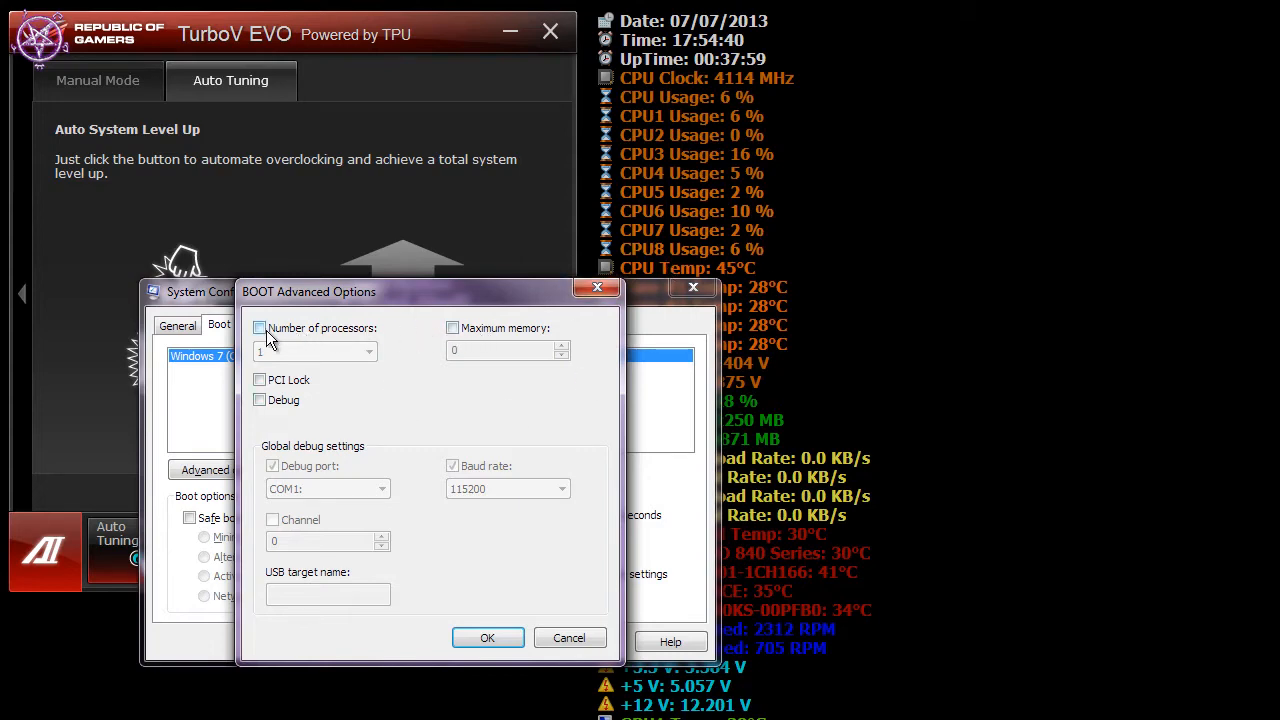
pyautogui.moveTo(568, 638)
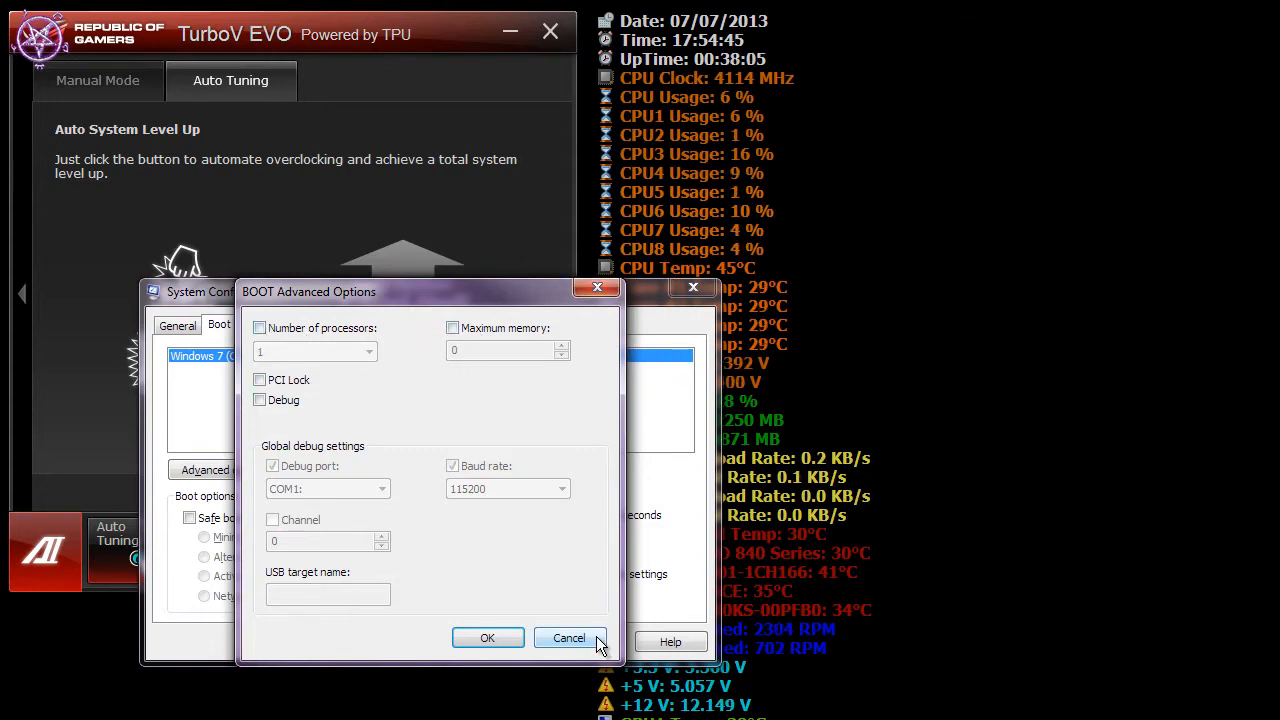
pyautogui.click(568, 638)
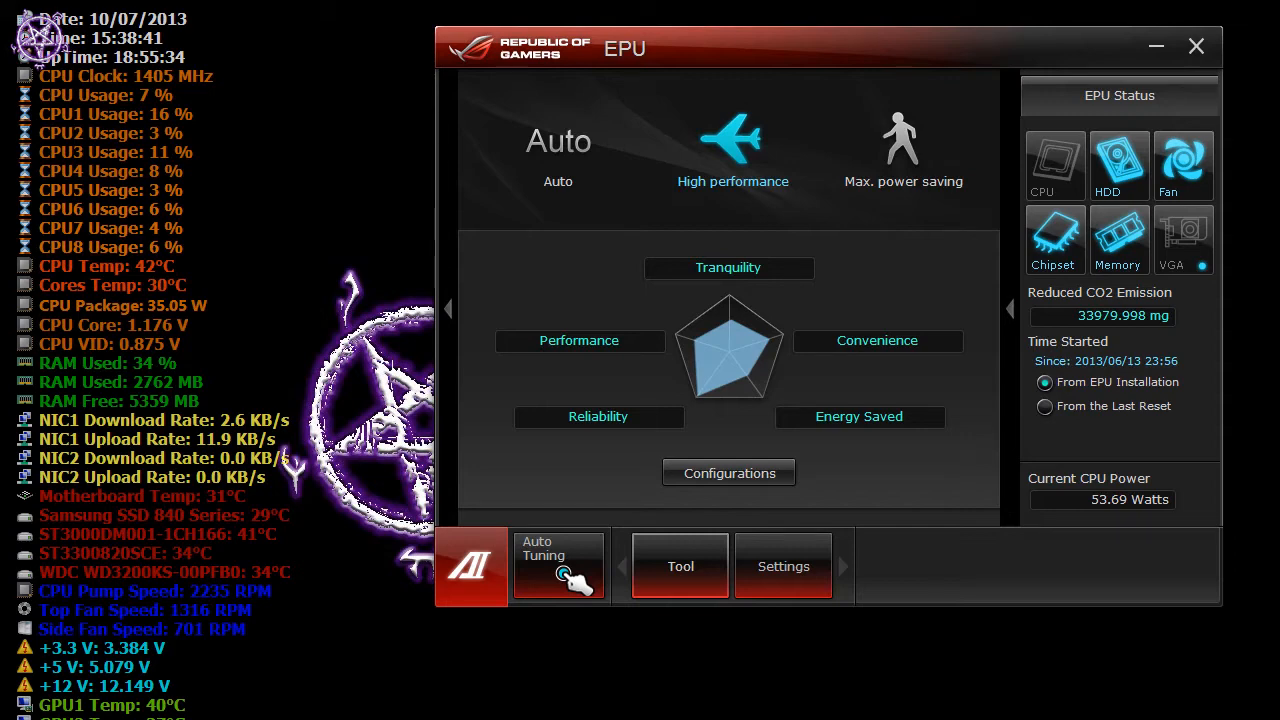
pyautogui.moveTo(250, 304)
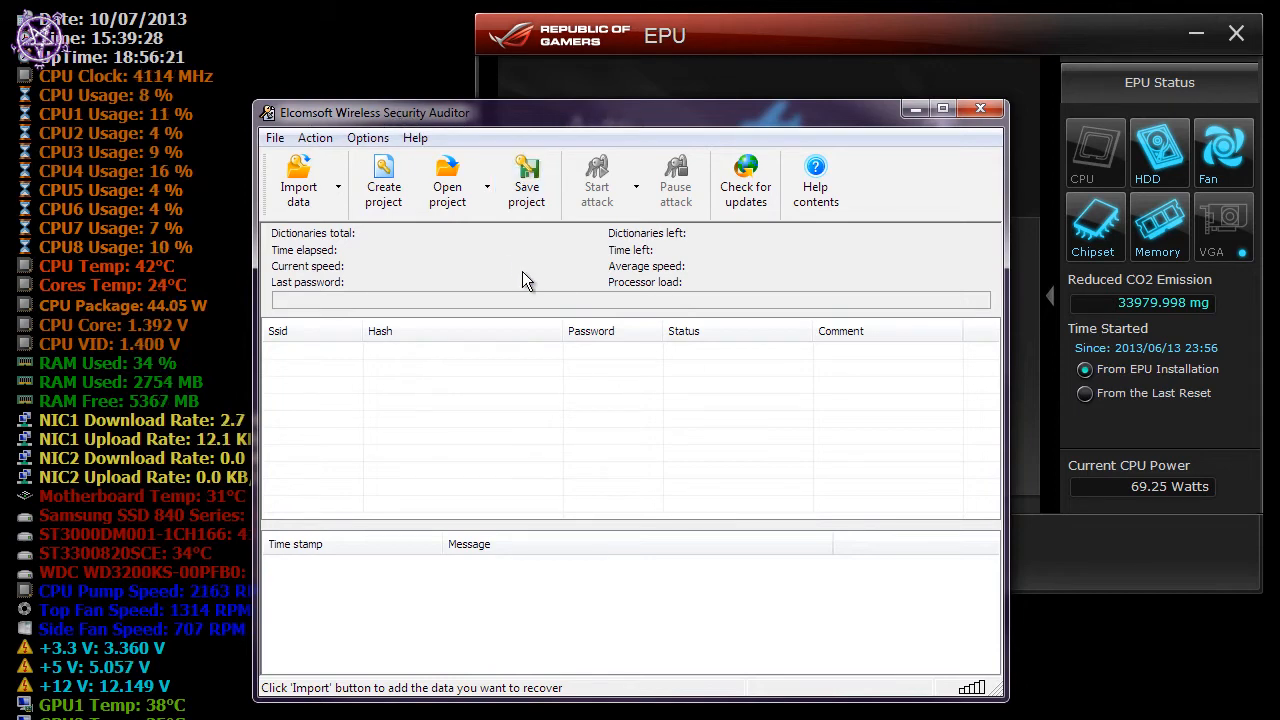
# Import the tcpdump capture's valid handshake so the network is listed for recovery
pyautogui.moveTo(376, 112); pyautogui.dragTo(476, 124)
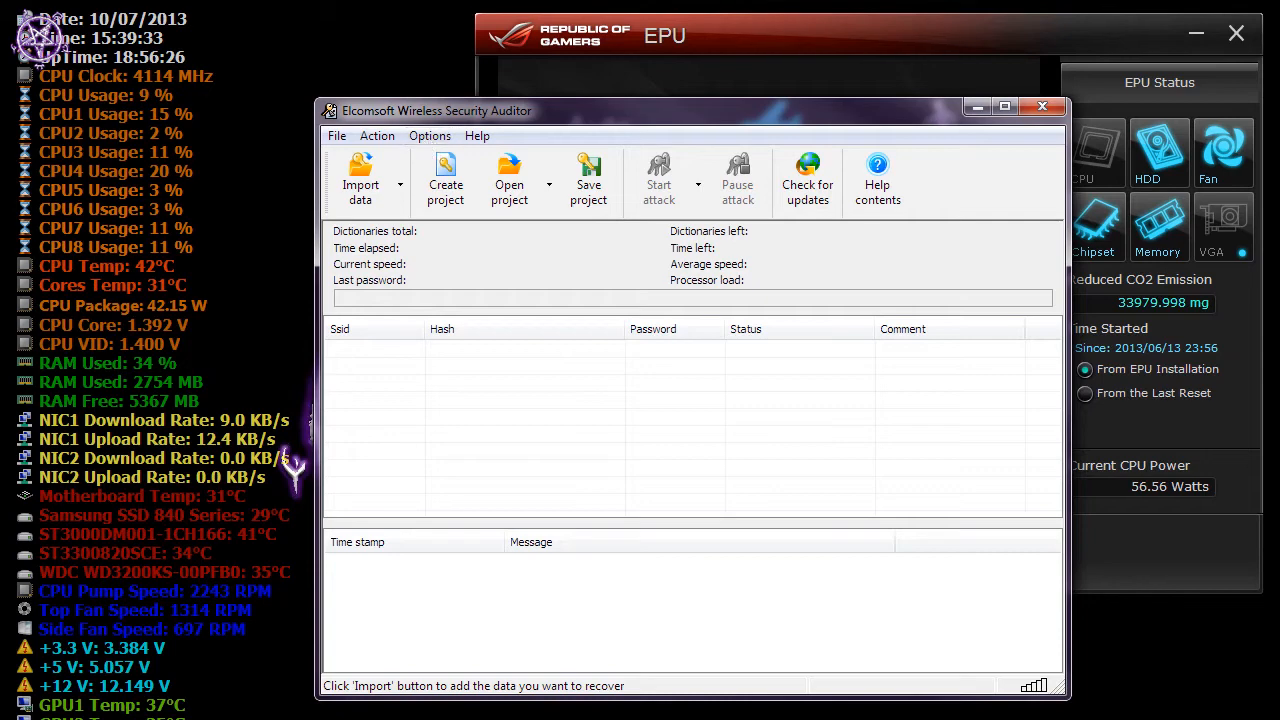
pyautogui.click(360, 180)
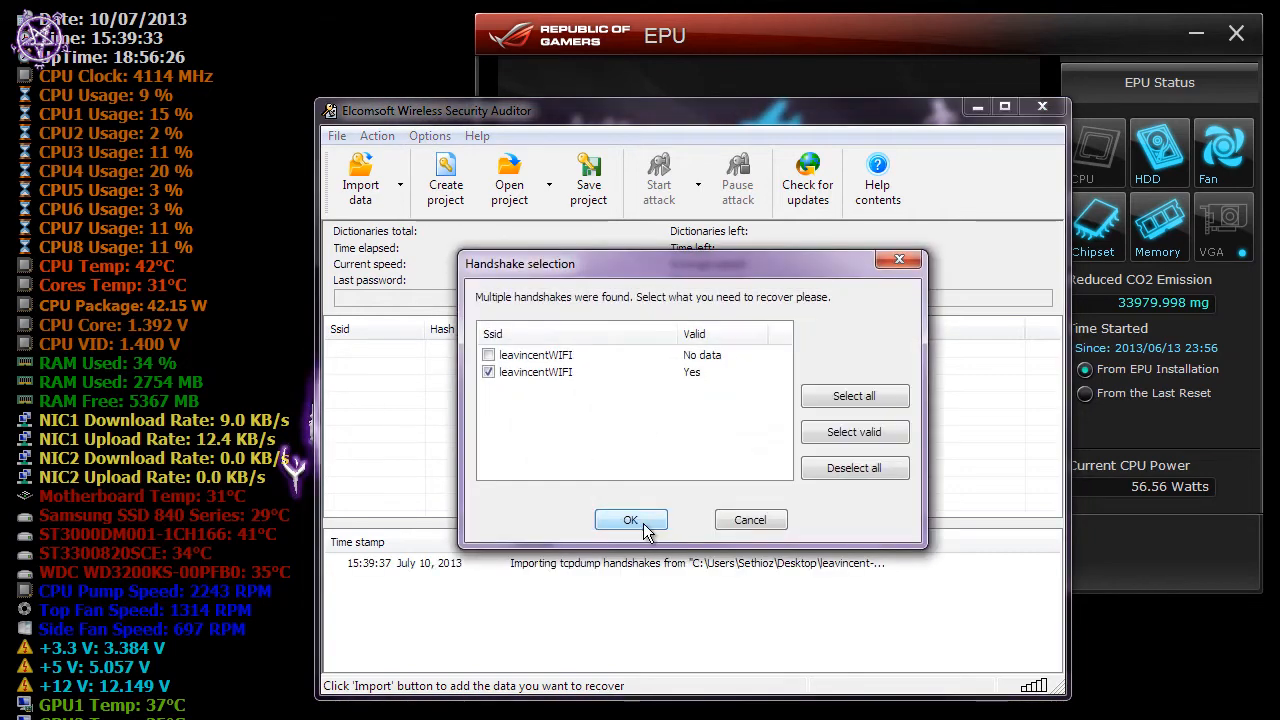
pyautogui.click(630, 520)
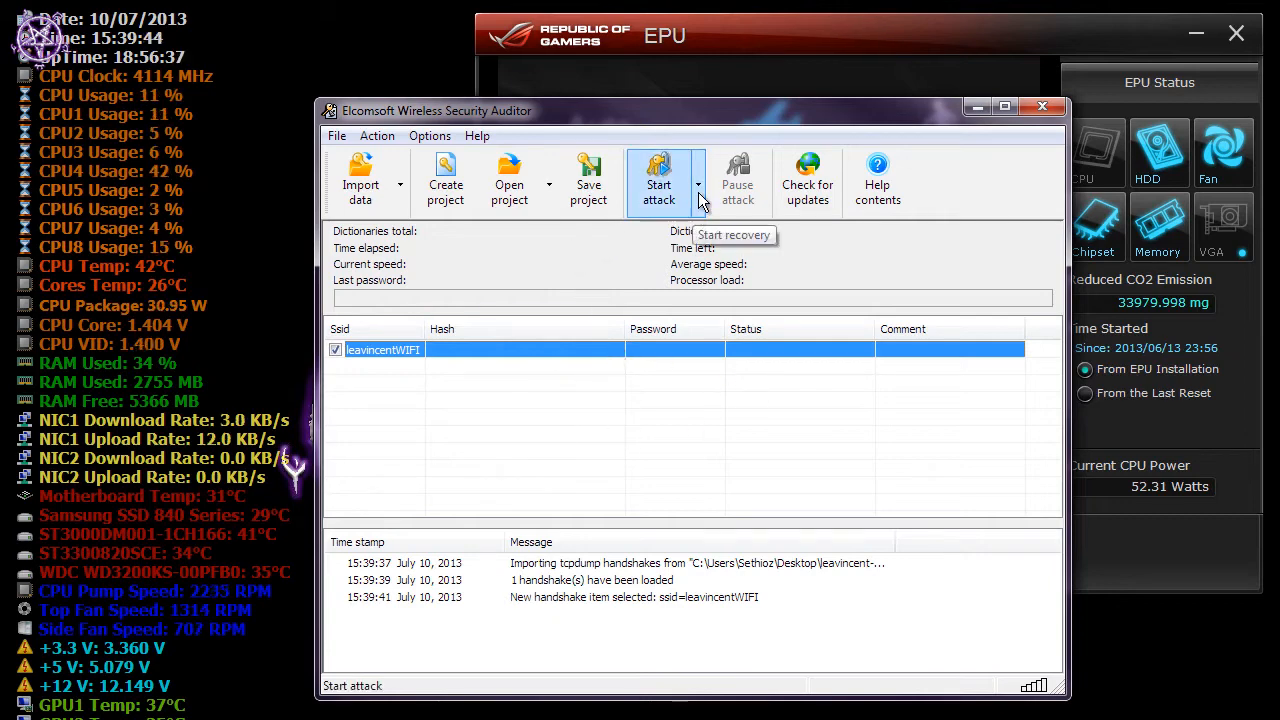
# Start the dictionary attack at full 8-core load, then pause it at ~6 278 average speed
pyautogui.click(658, 180)
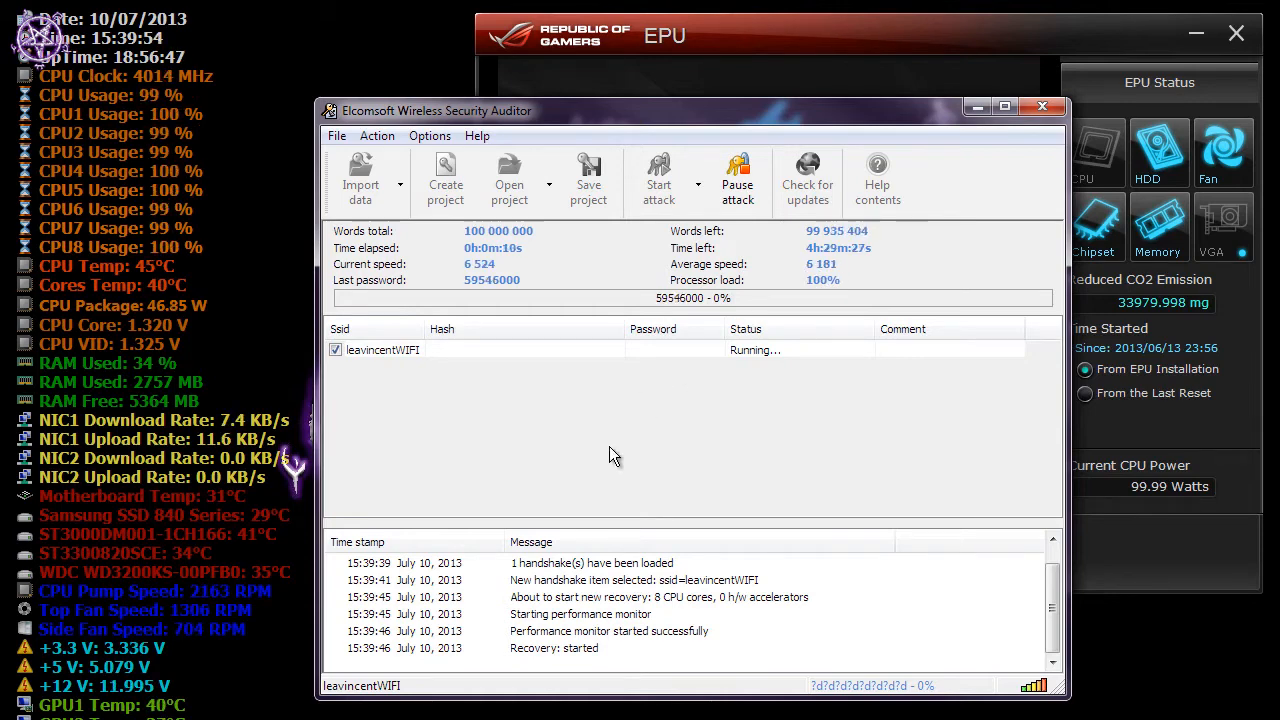
pyautogui.moveTo(740, 440)
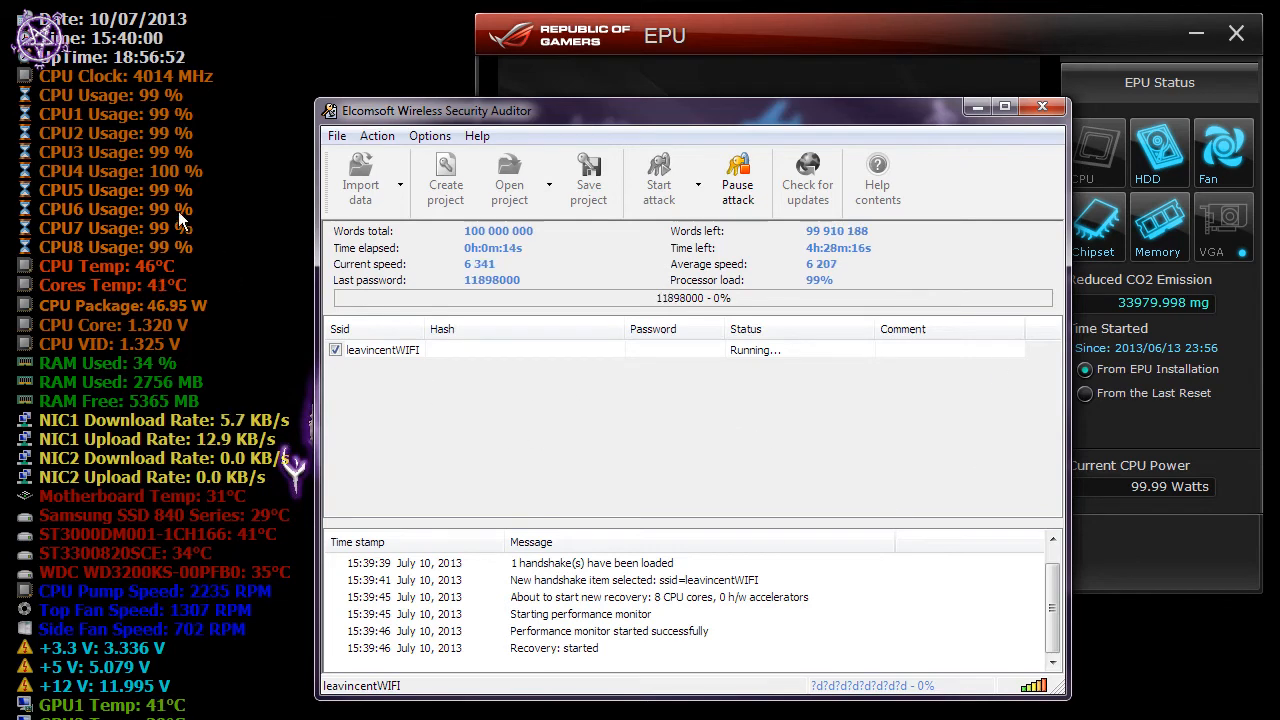
pyautogui.moveTo(184, 128)
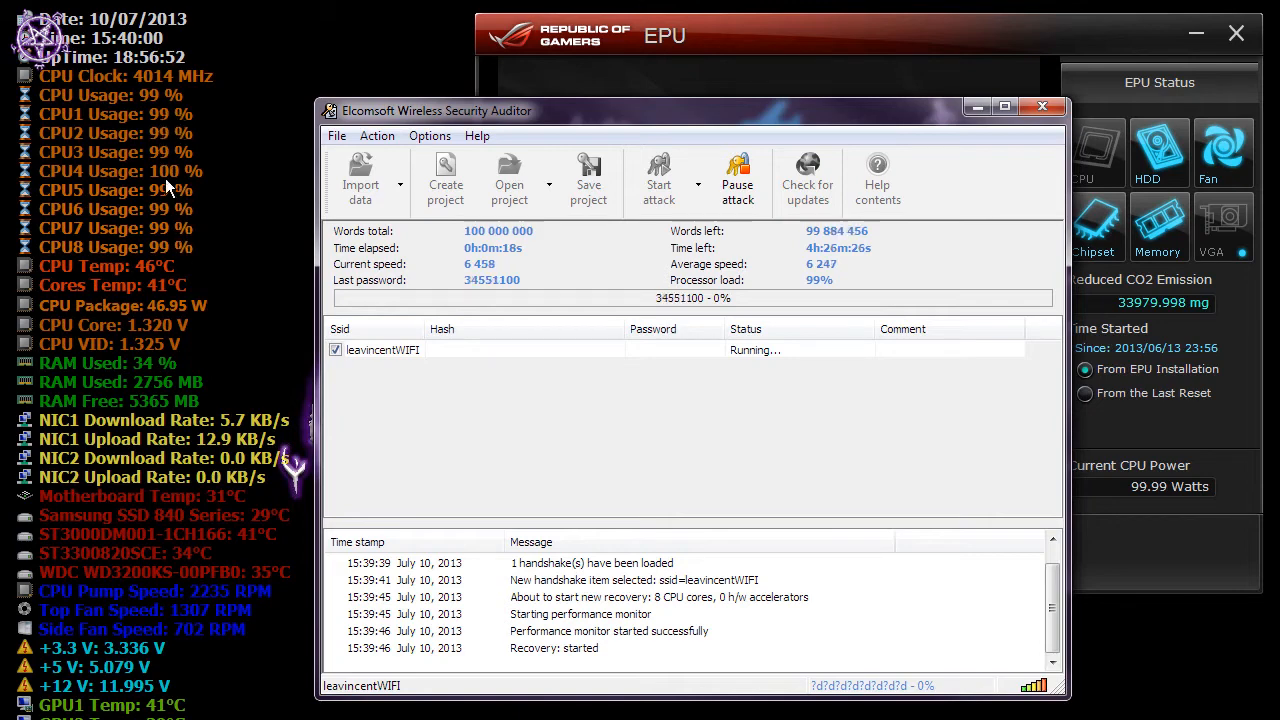
pyautogui.moveTo(248, 184)
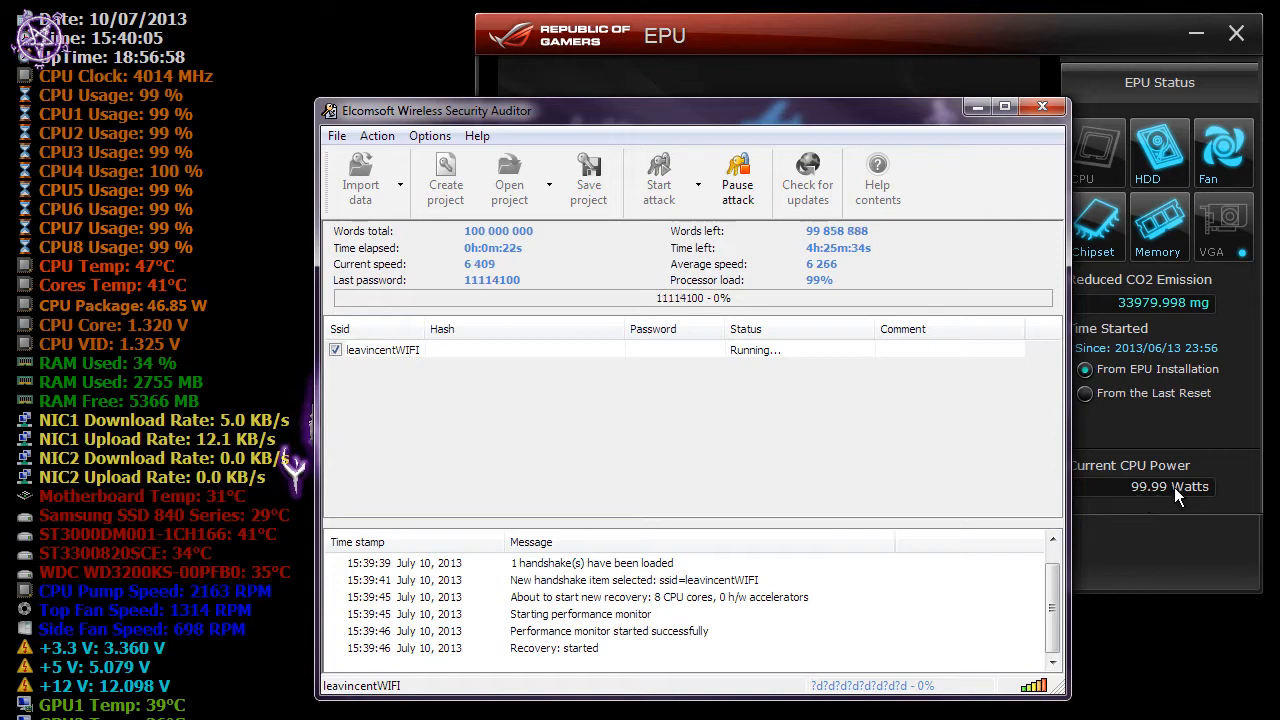
pyautogui.moveTo(800, 280)
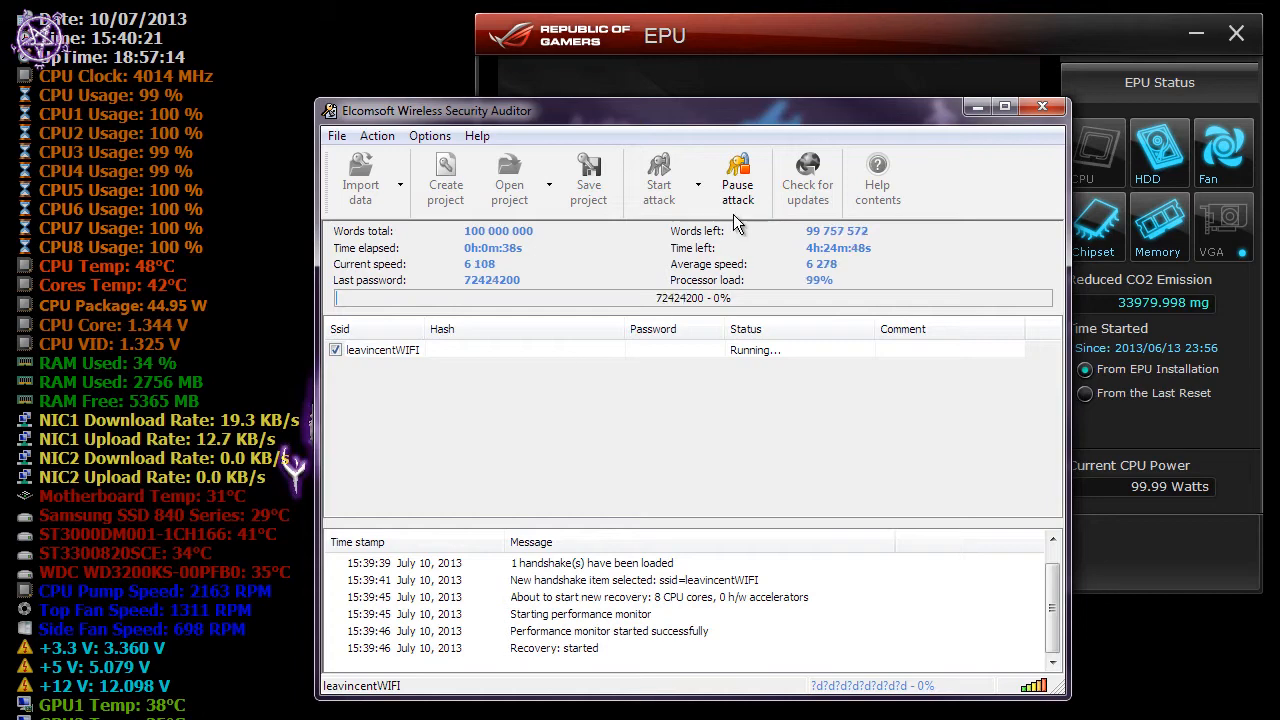
pyautogui.click(738, 180)
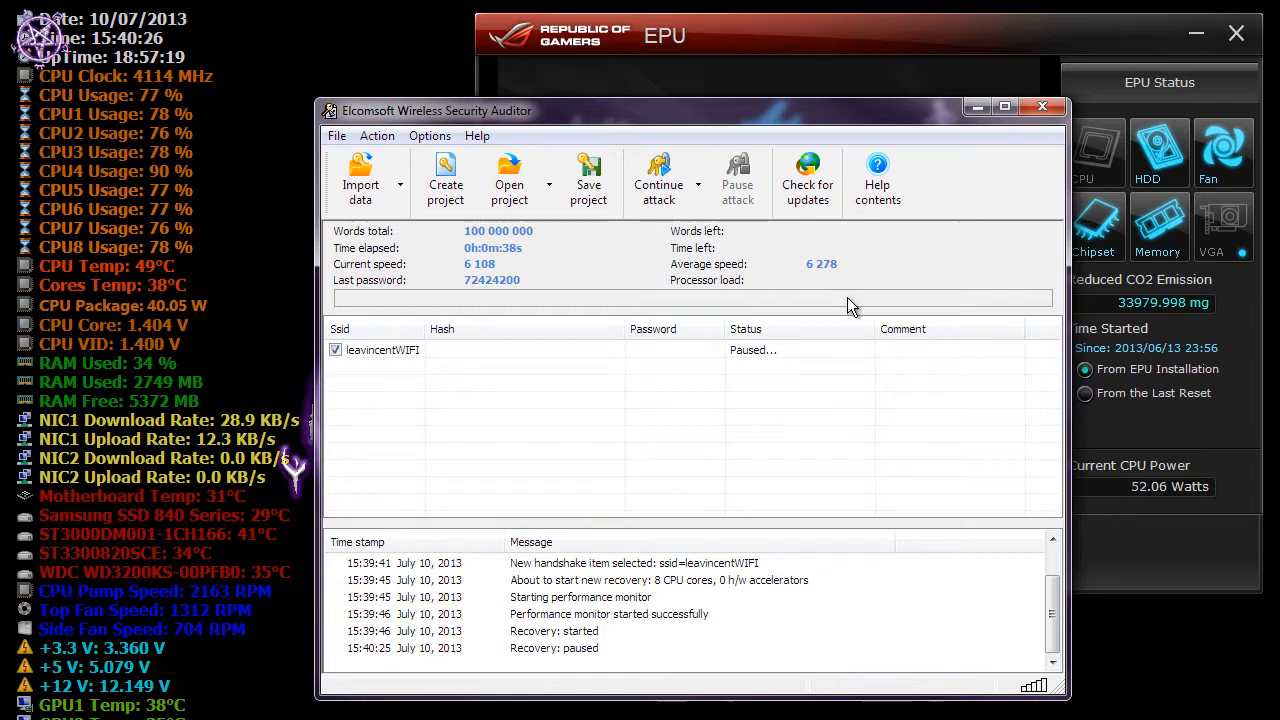
pyautogui.moveTo(996, 420)
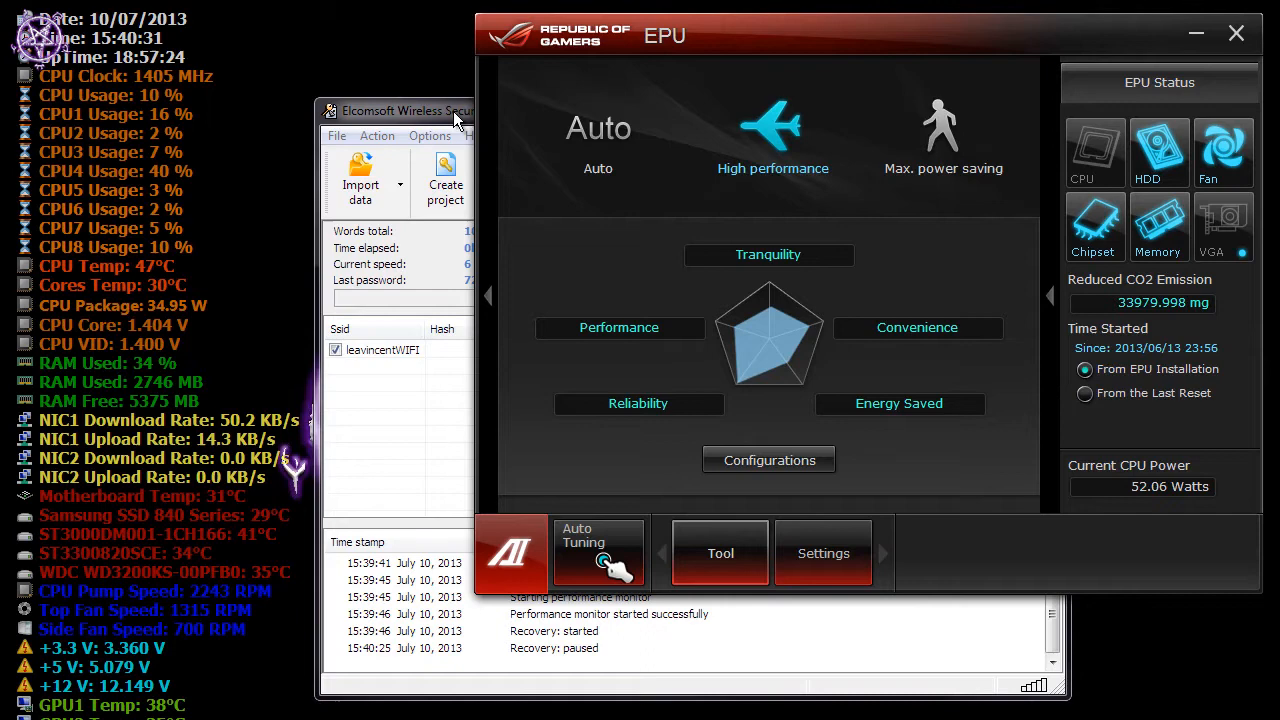
# Raise the EWSA window showing paused results: average 6 278, current 6 108
pyautogui.click(436, 110)
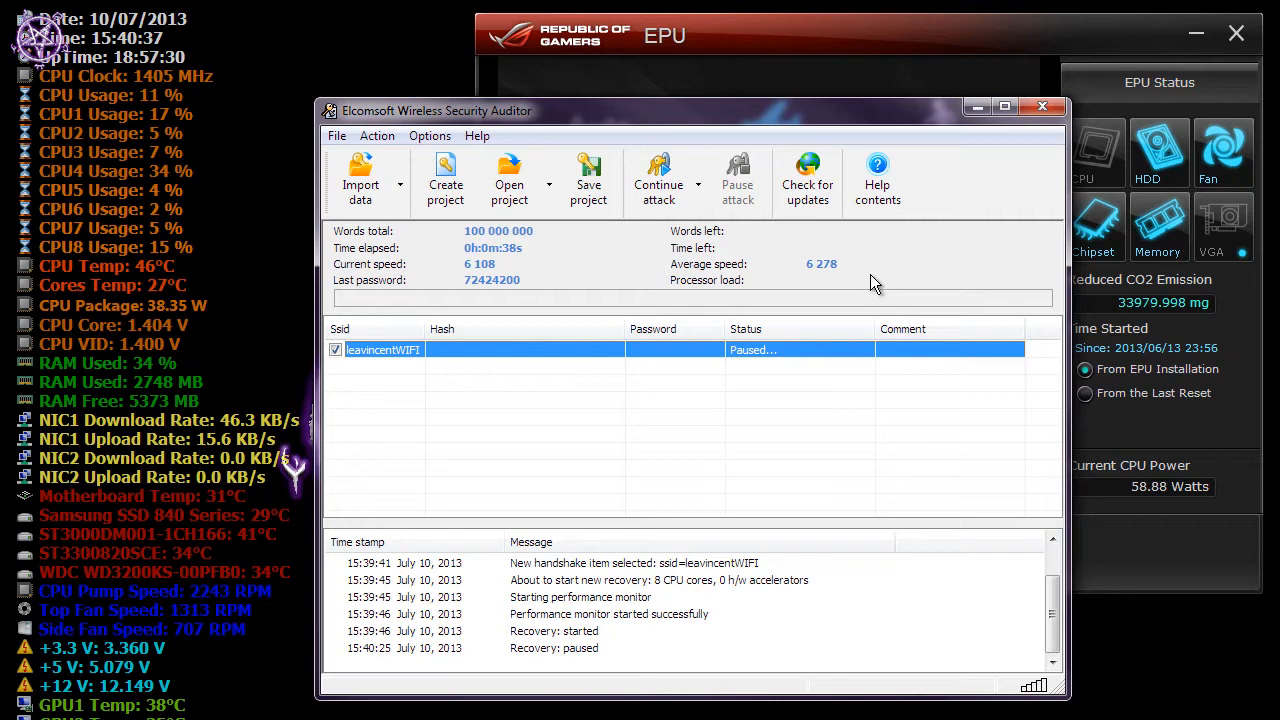
pyautogui.moveTo(730, 312)
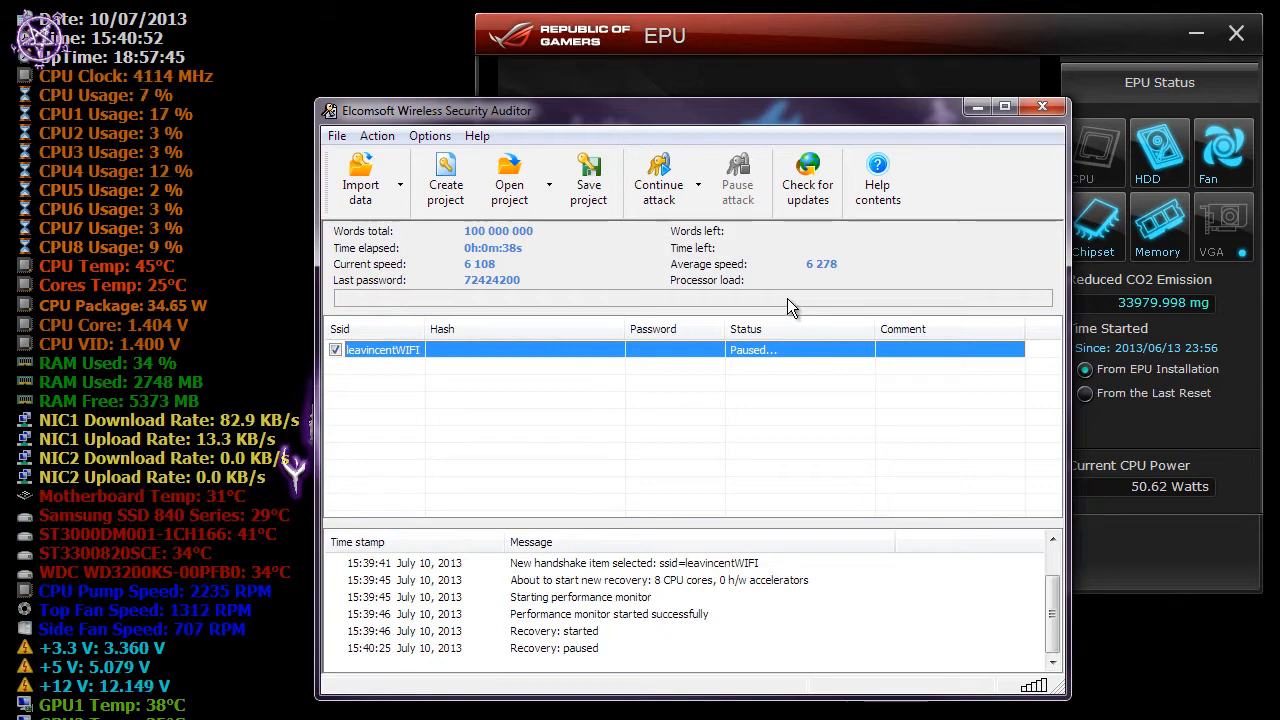
pyautogui.moveTo(832, 284)
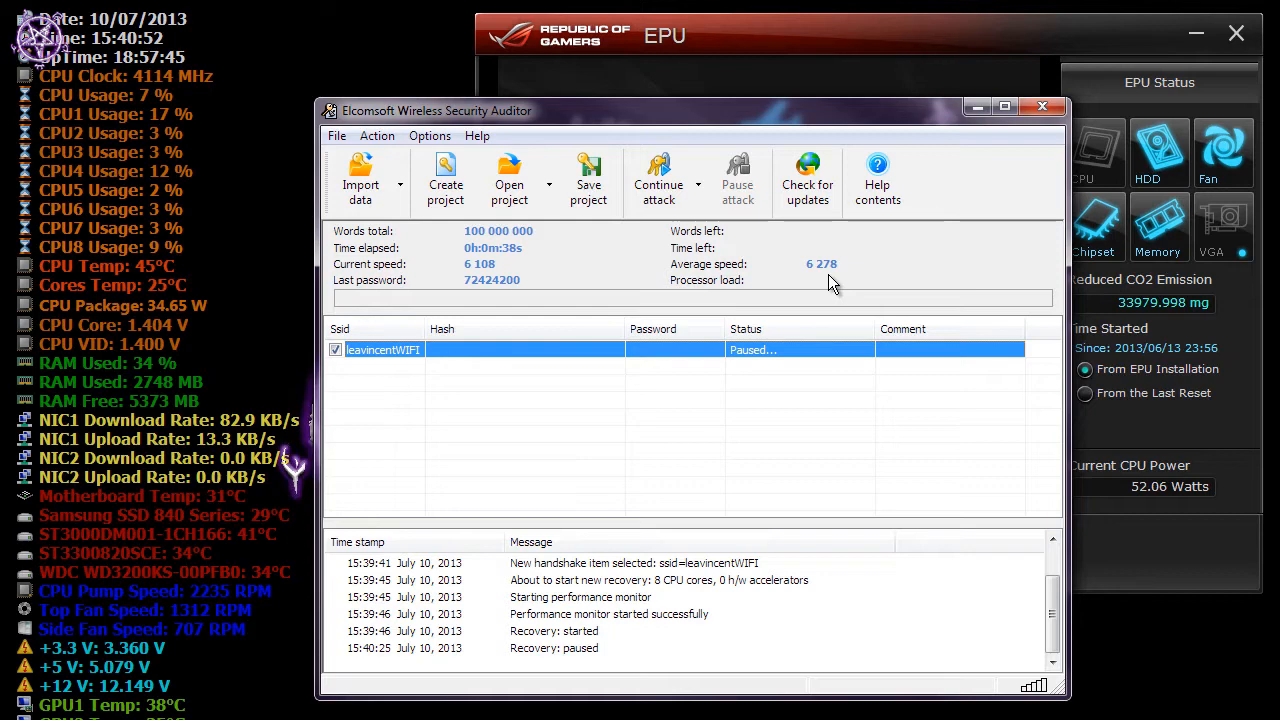
pyautogui.moveTo(658, 412)
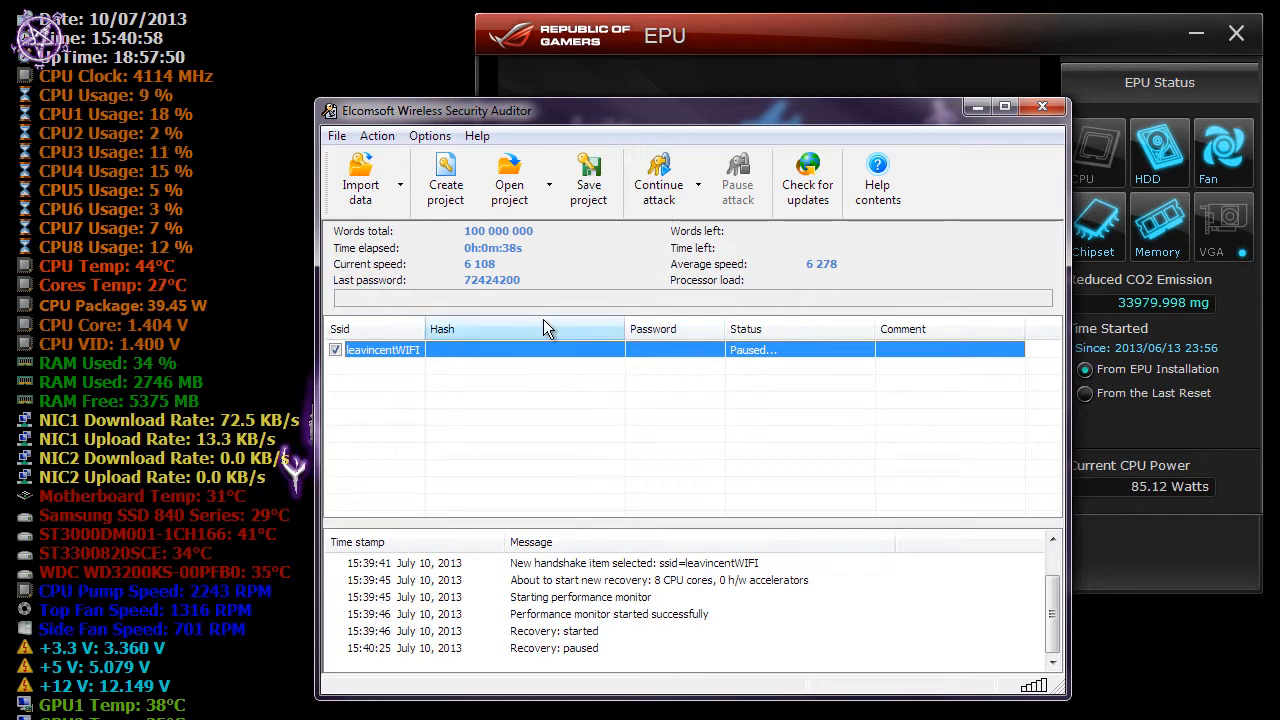
pyautogui.moveTo(668, 404)
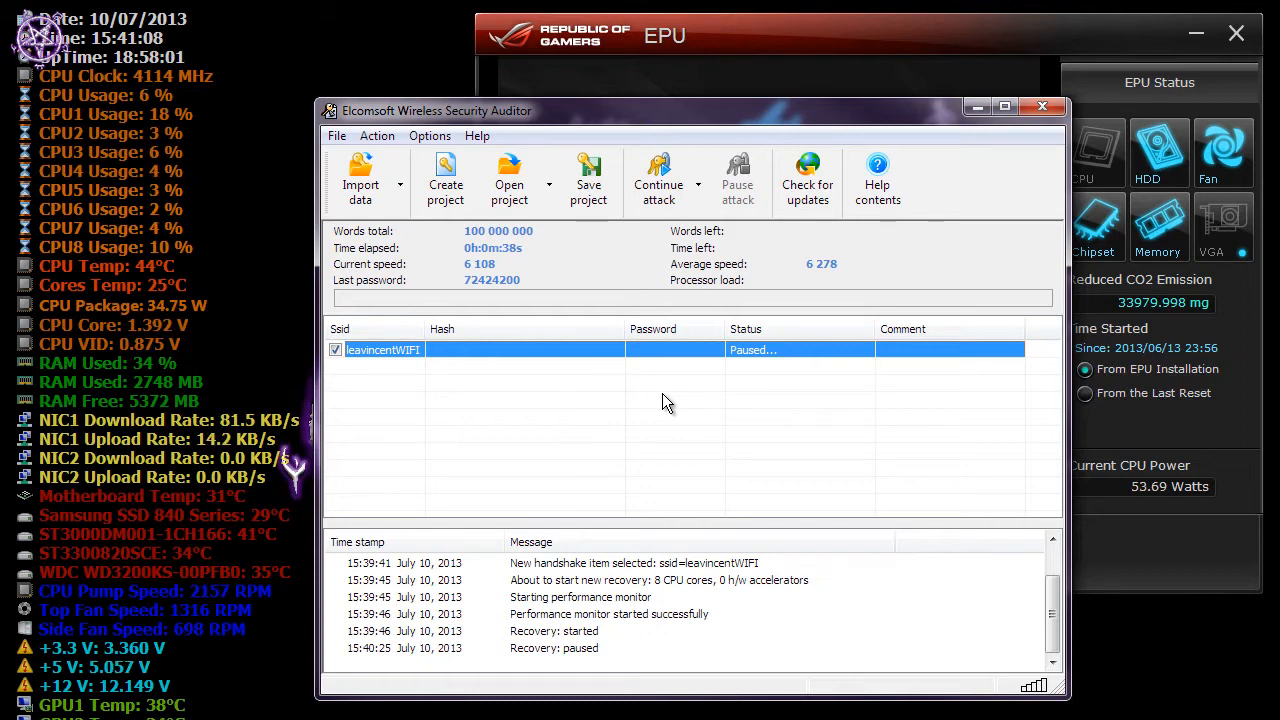
pyautogui.moveTo(744, 304)
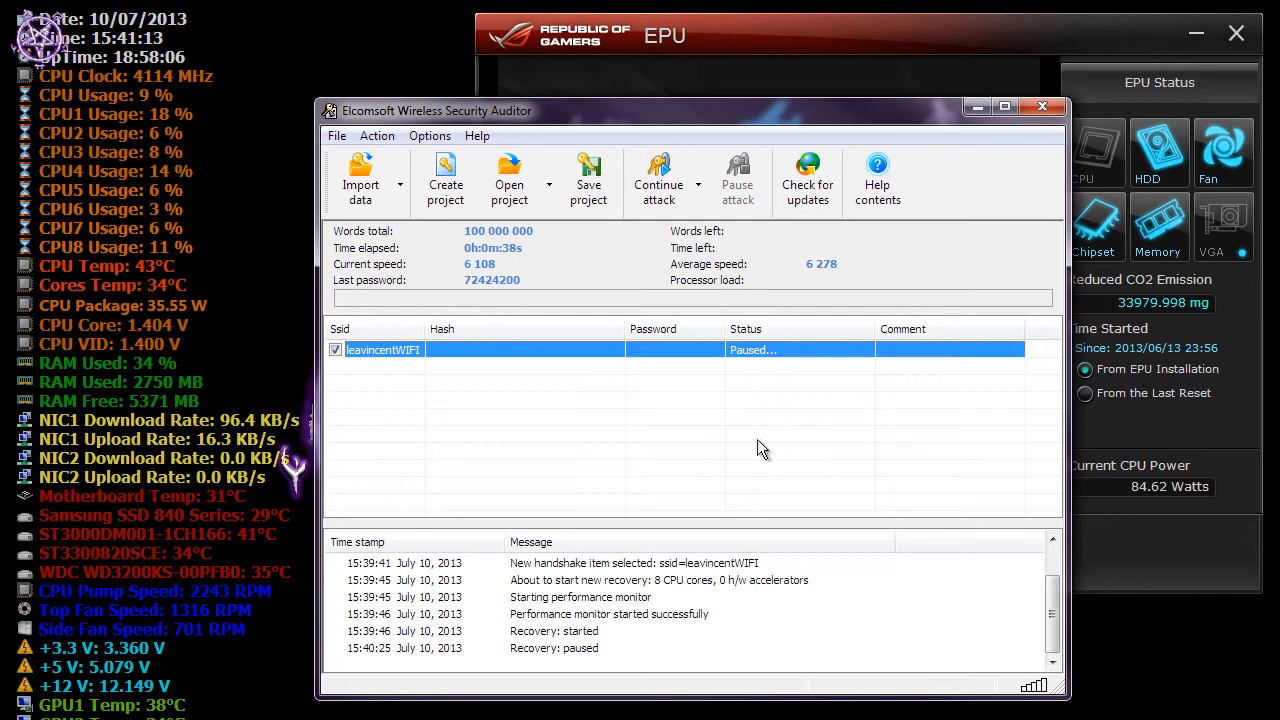
pyautogui.moveTo(698, 444)
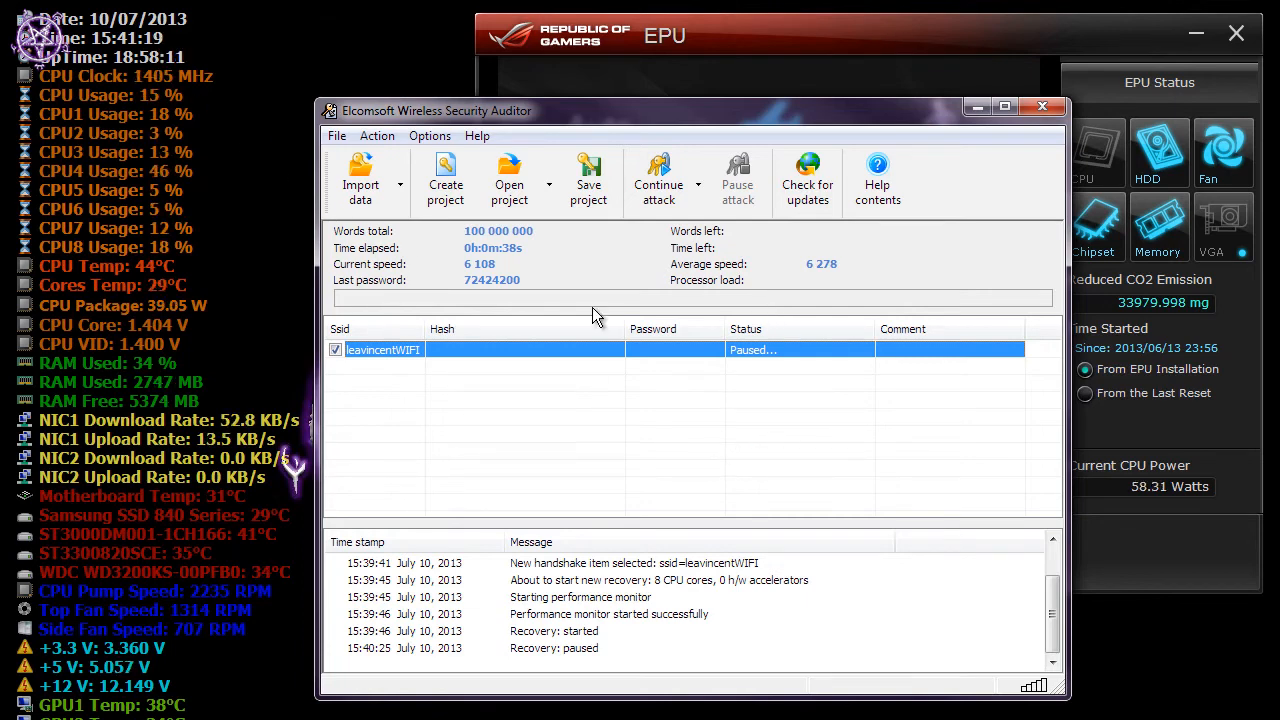
pyautogui.moveTo(198, 184)
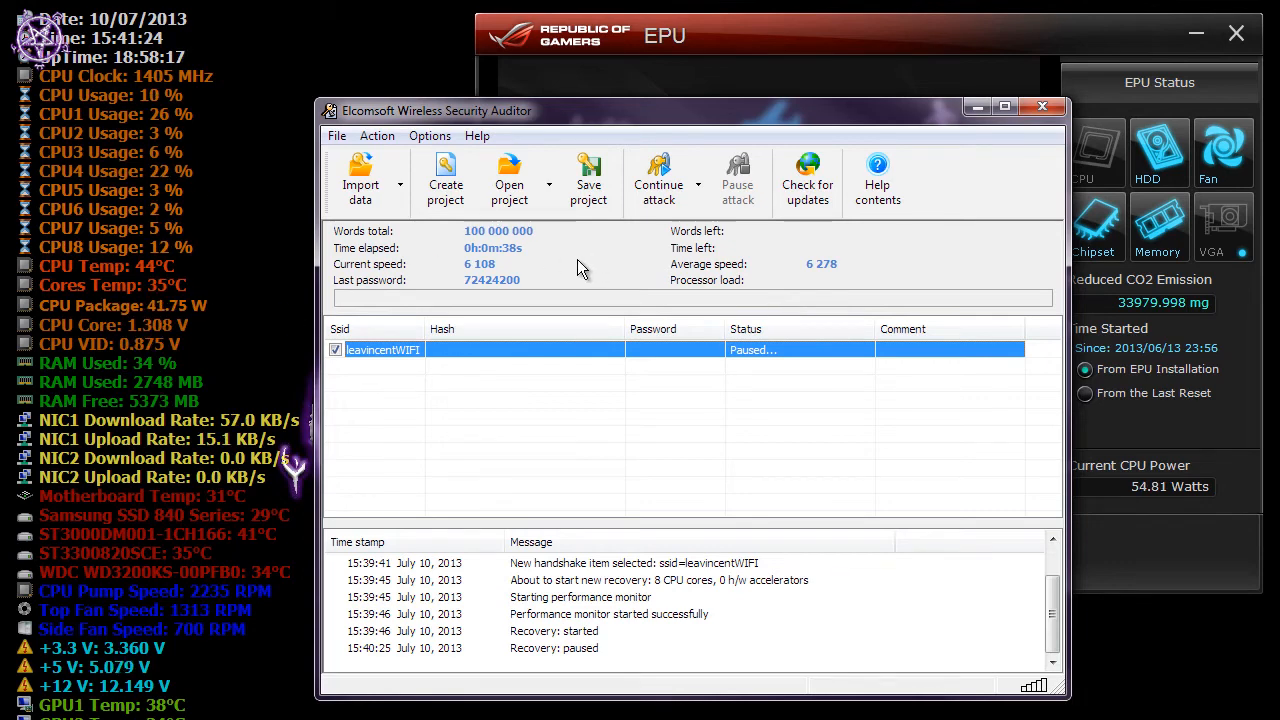
pyautogui.moveTo(568, 312)
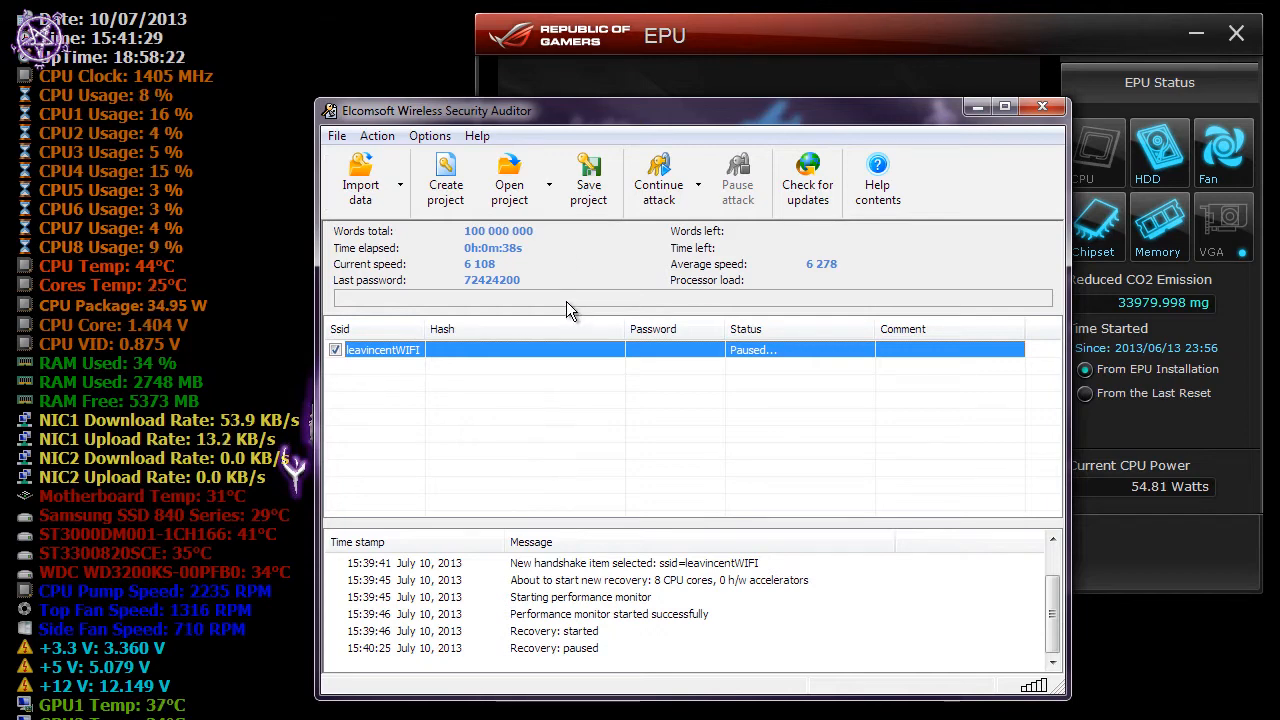
pyautogui.moveTo(588, 366)
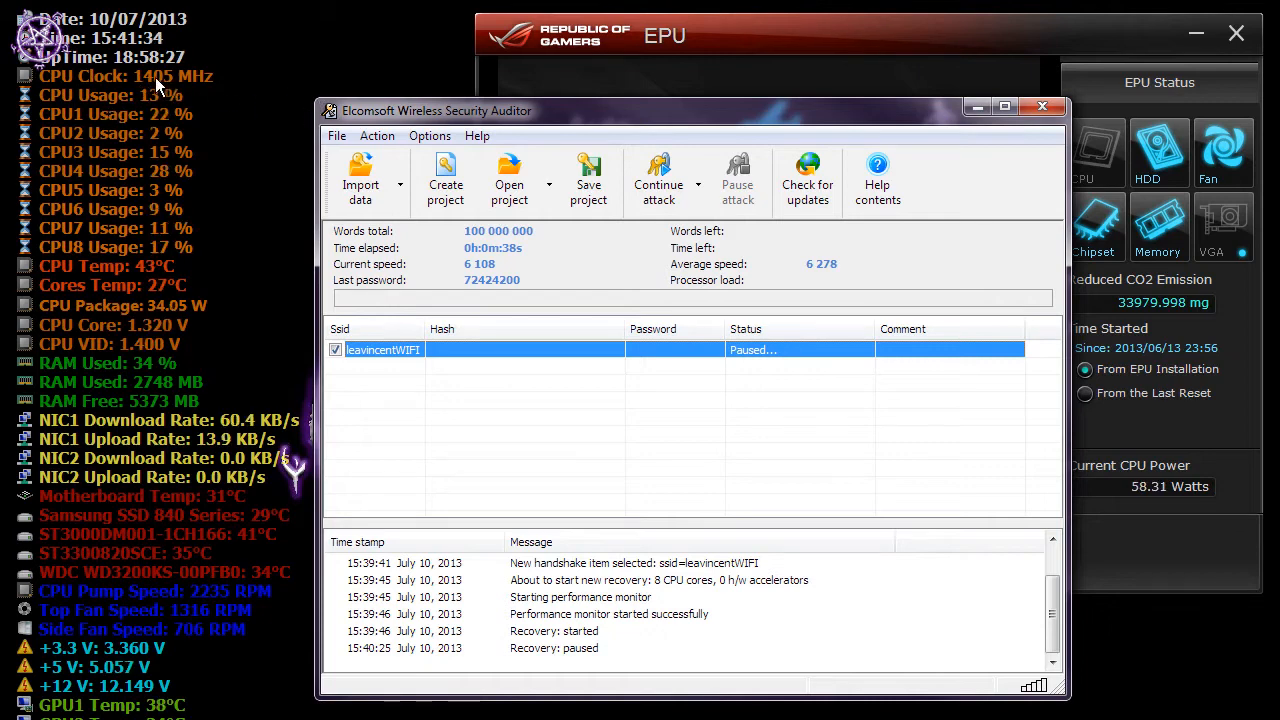
pyautogui.moveTo(344, 260)
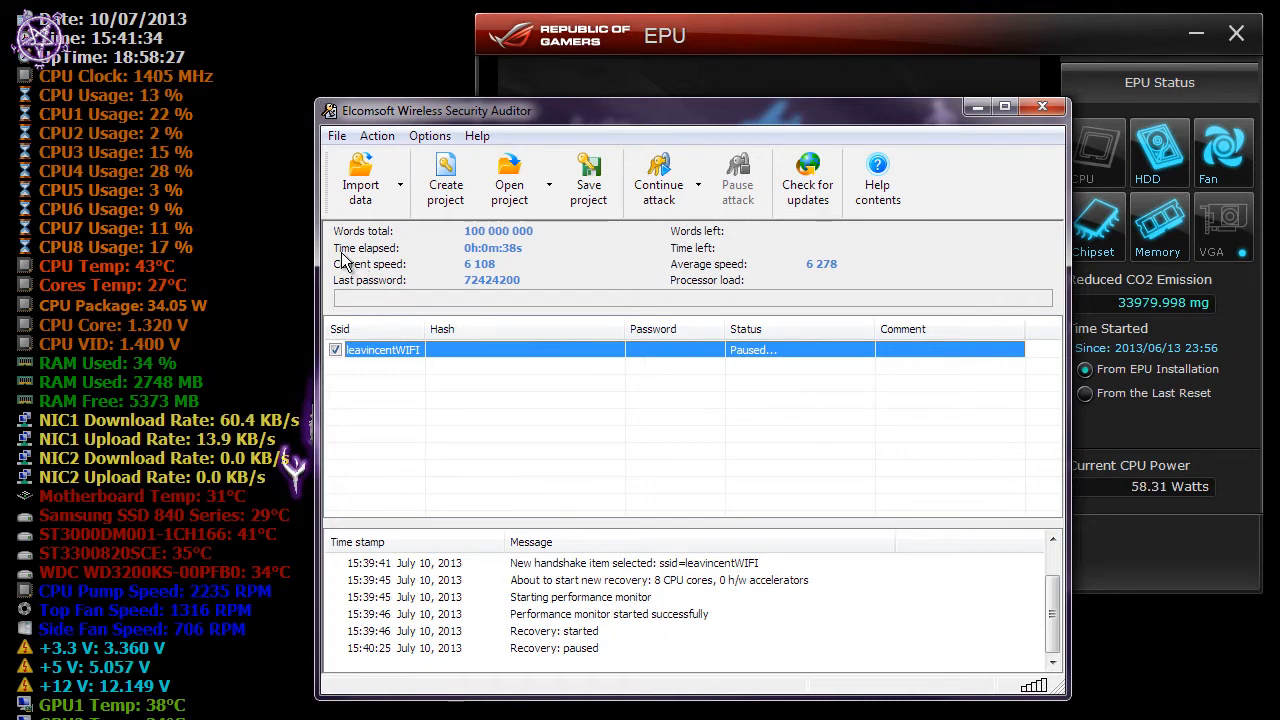
pyautogui.moveTo(284, 130)
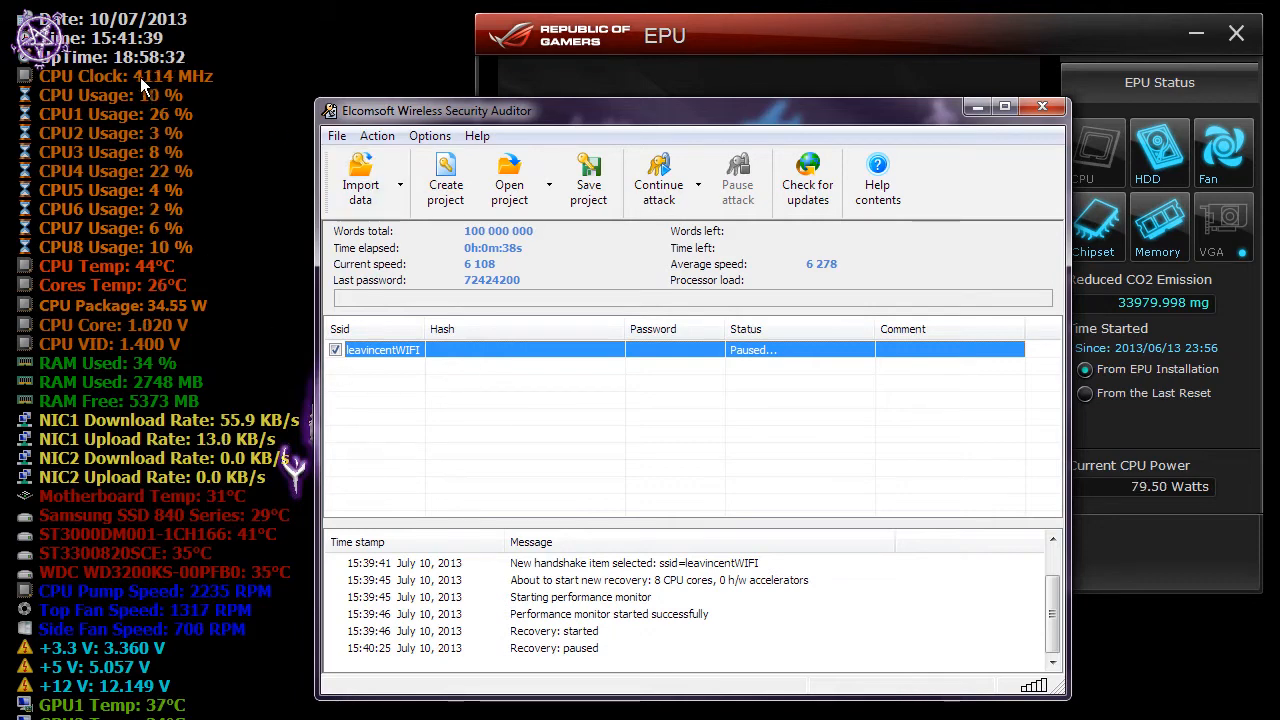
pyautogui.moveTo(278, 148)
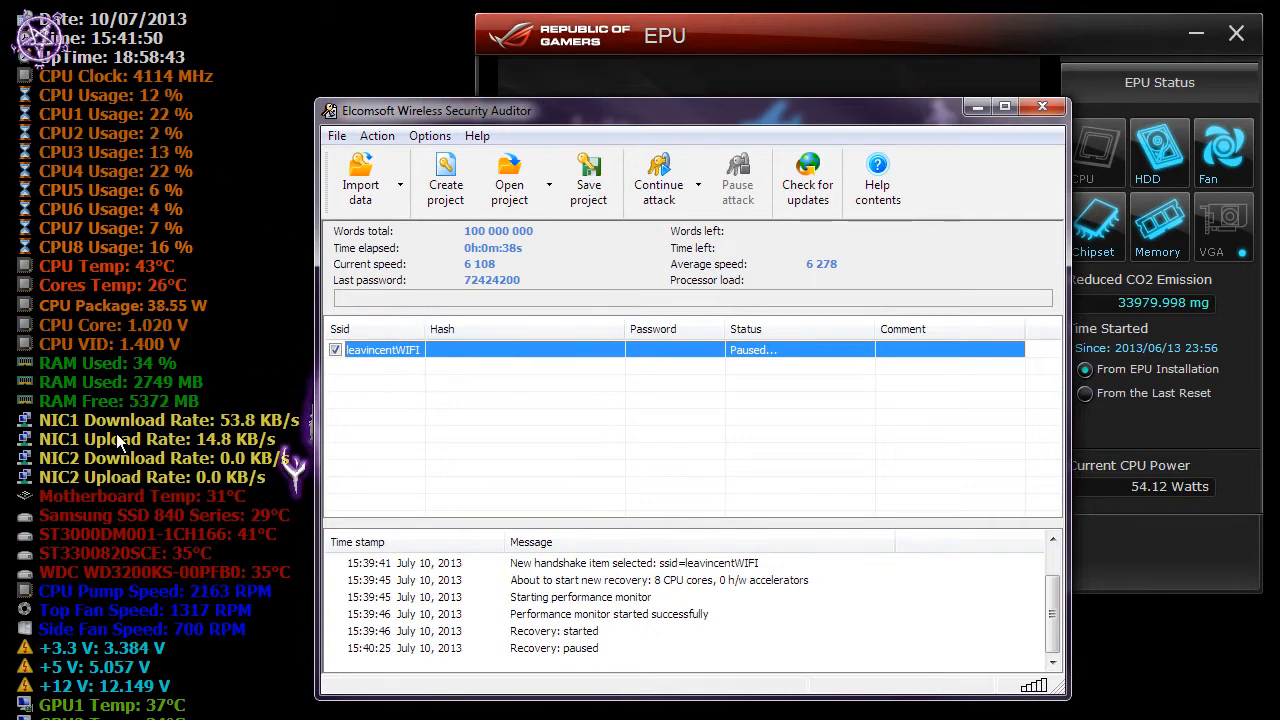
pyautogui.moveTo(256, 320)
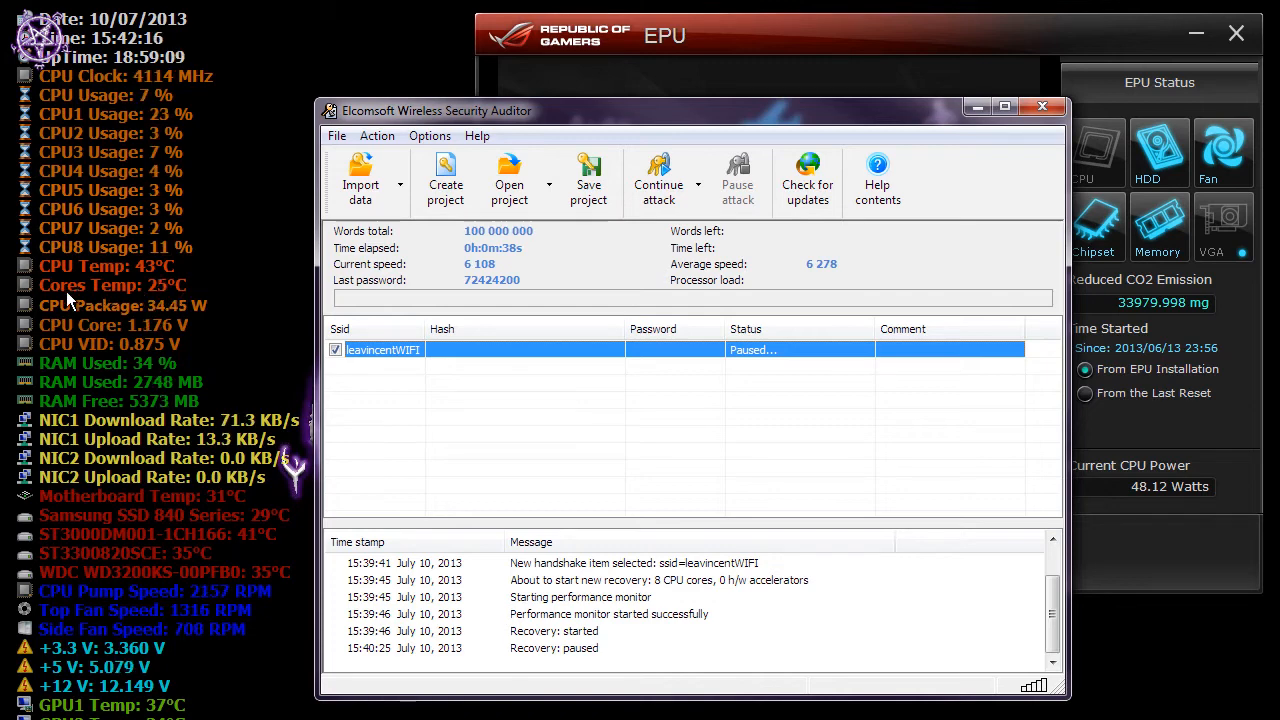
pyautogui.moveTo(232, 296)
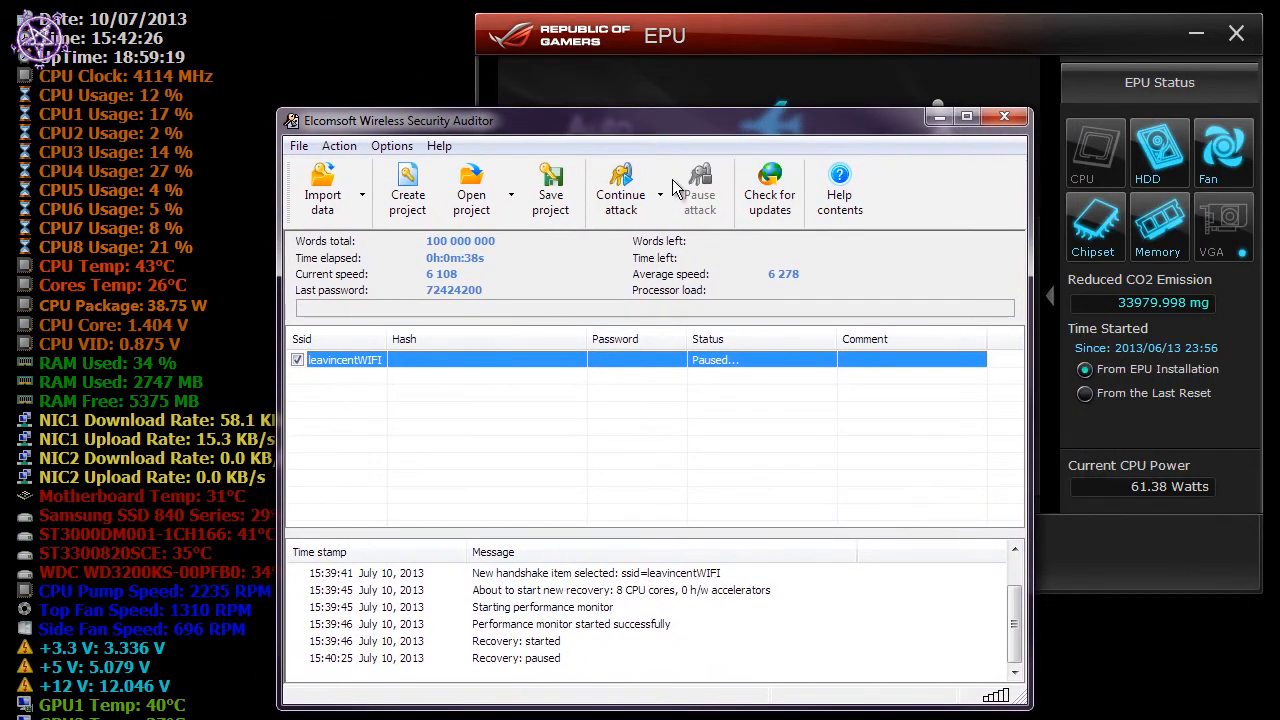
pyautogui.moveTo(636, 424)
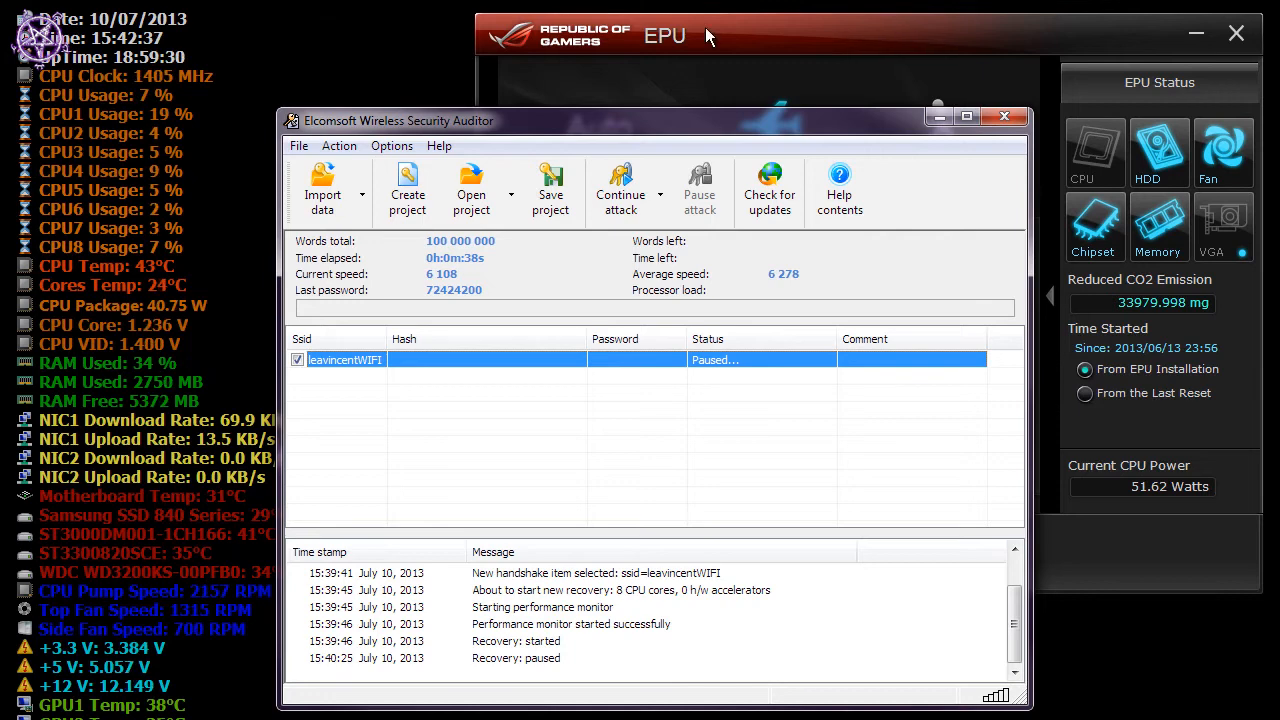
pyautogui.moveTo(600, 478)
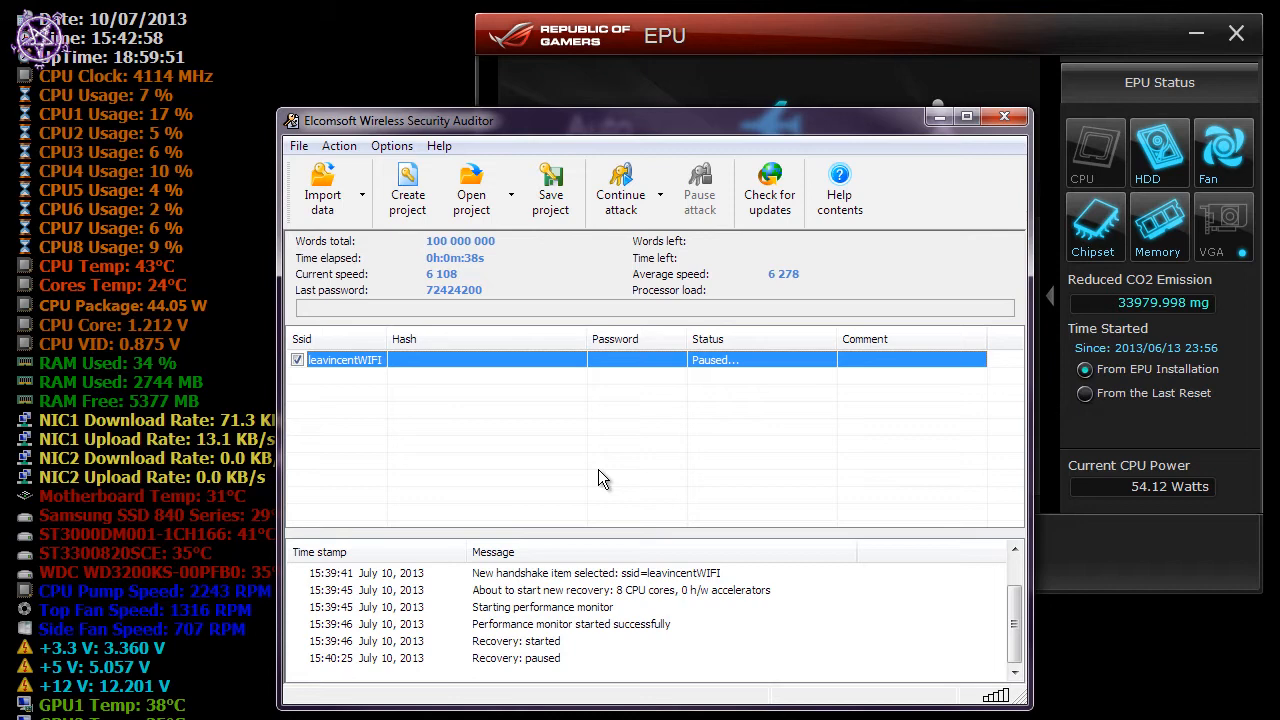
pyautogui.moveTo(836, 364)
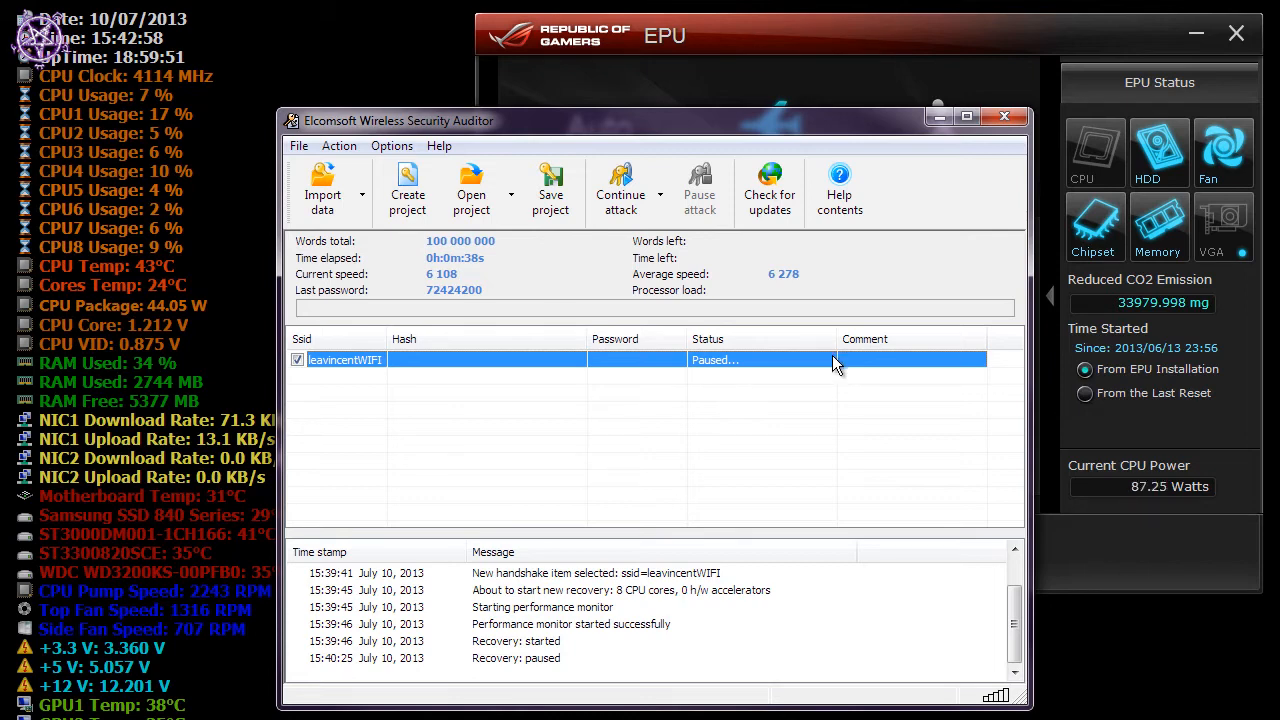
pyautogui.moveTo(768, 484)
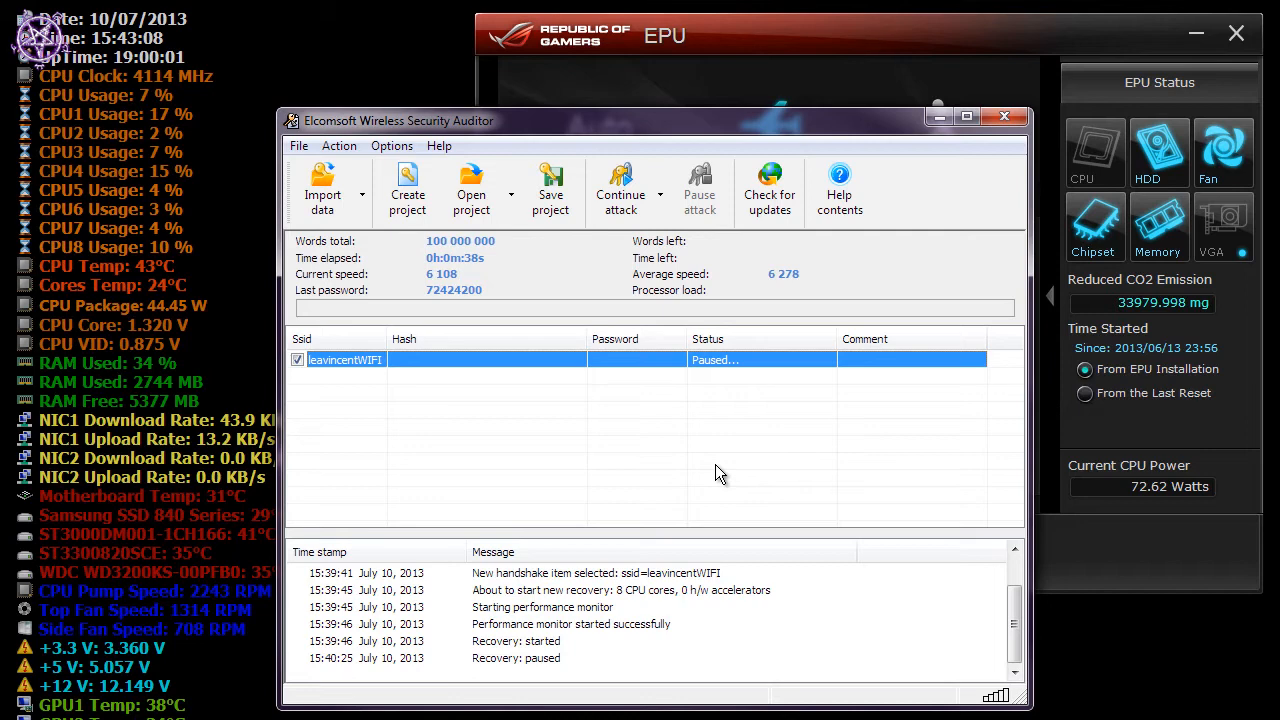
pyautogui.moveTo(1136, 630)
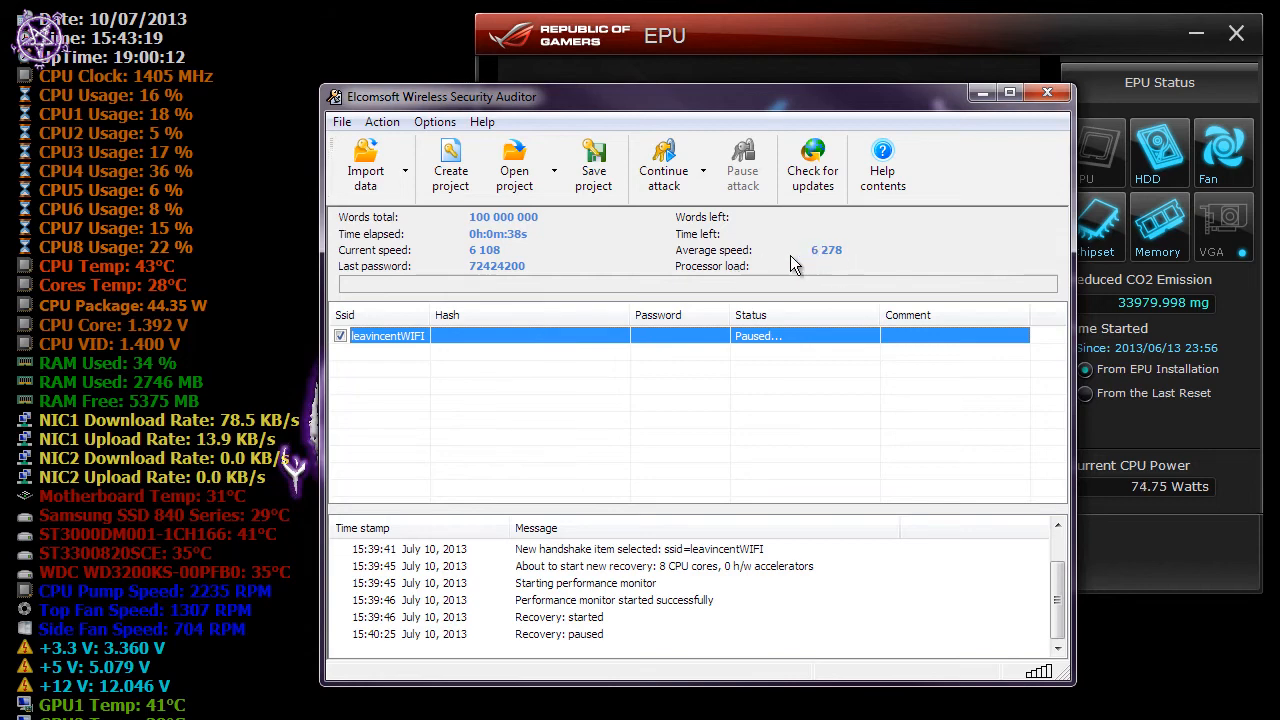
pyautogui.moveTo(816, 268)
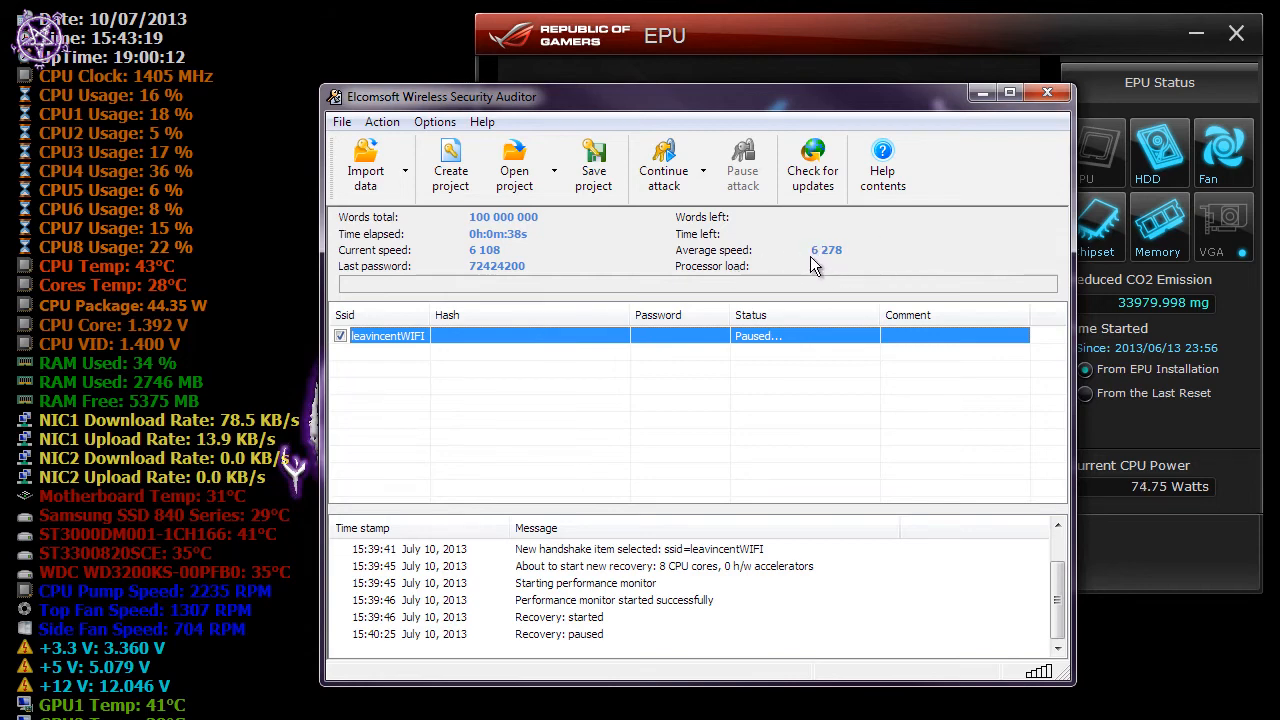
pyautogui.moveTo(764, 458)
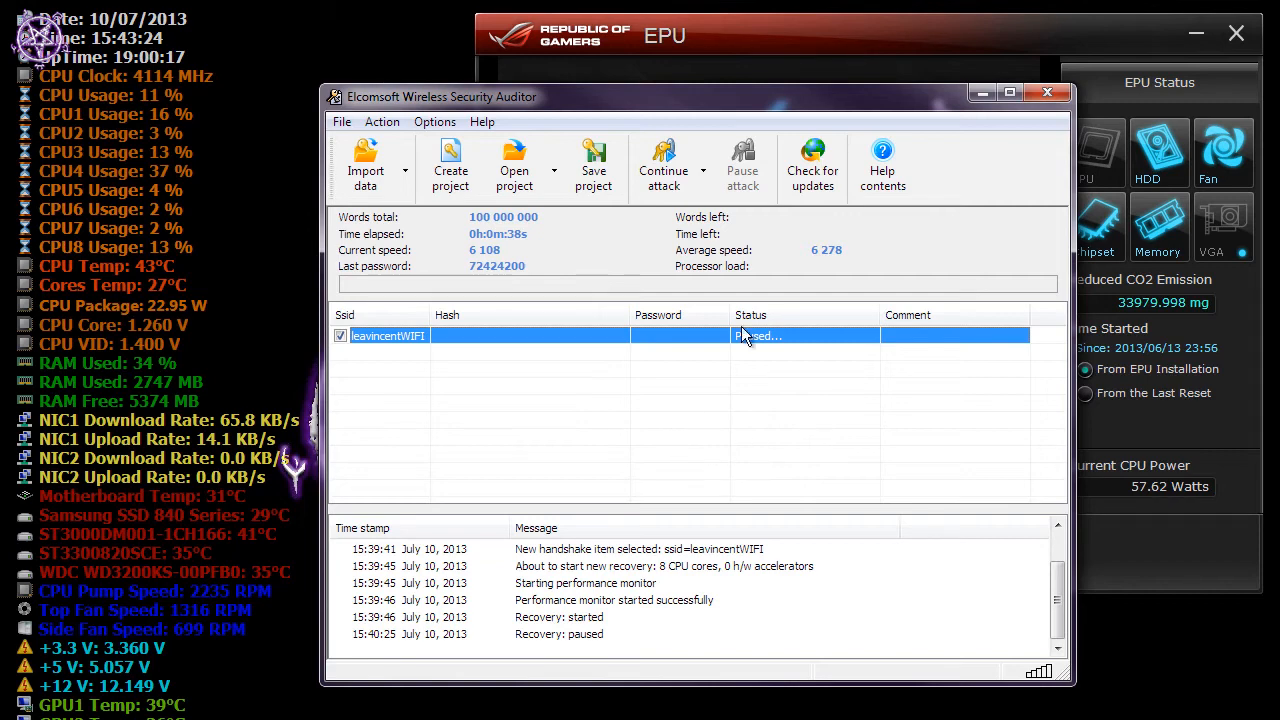
pyautogui.moveTo(782, 384)
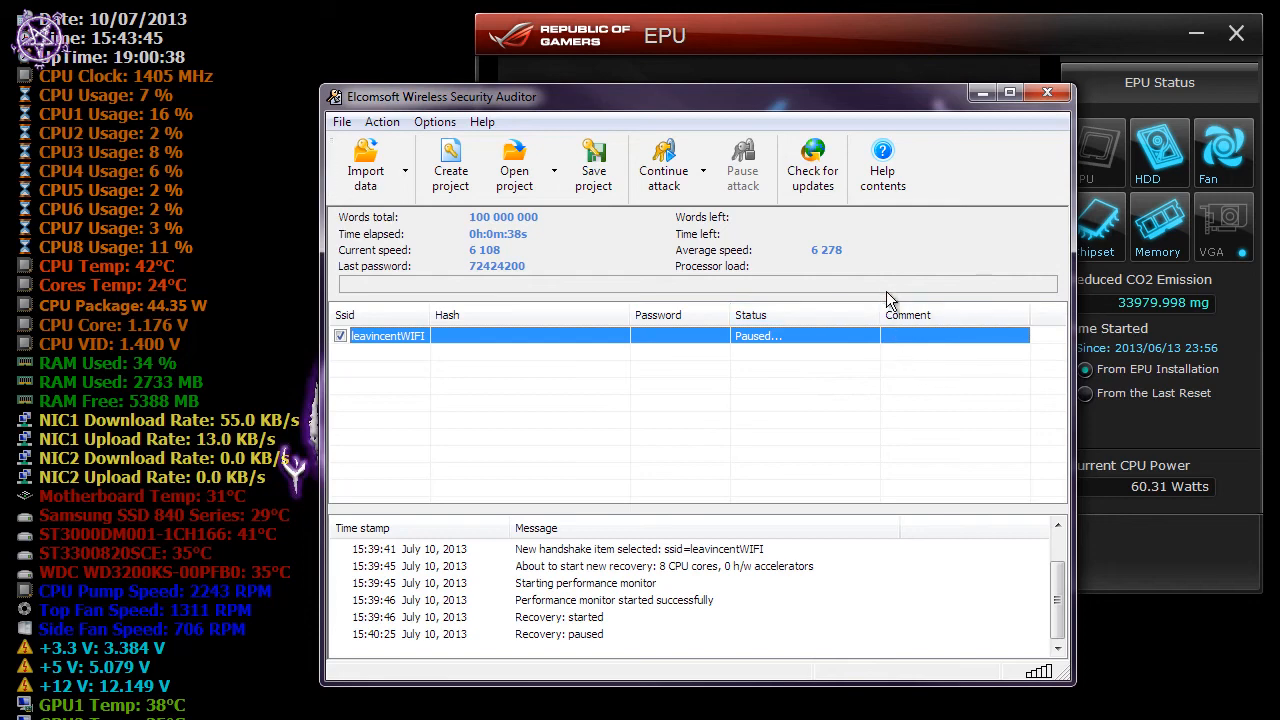
pyautogui.moveTo(884, 418)
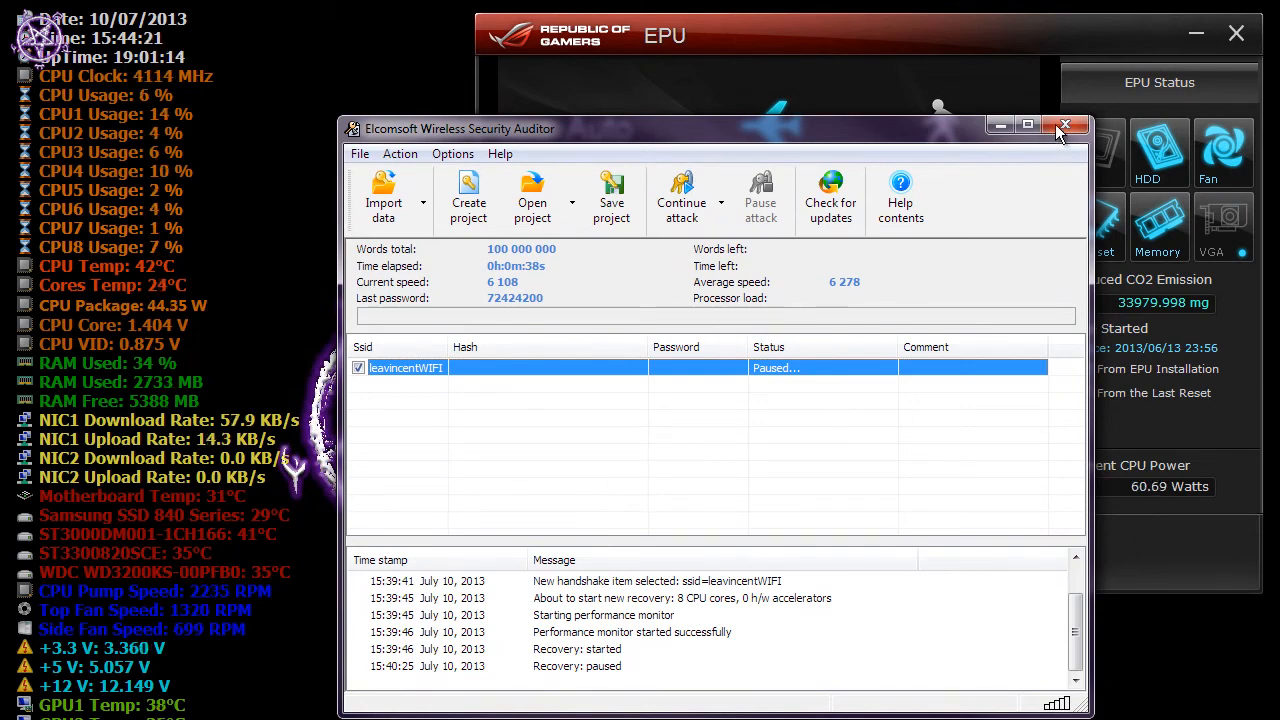
# Close the EWSA window, leaving the EPU Auto mode panel at 48.88 W
pyautogui.click(1064, 128)
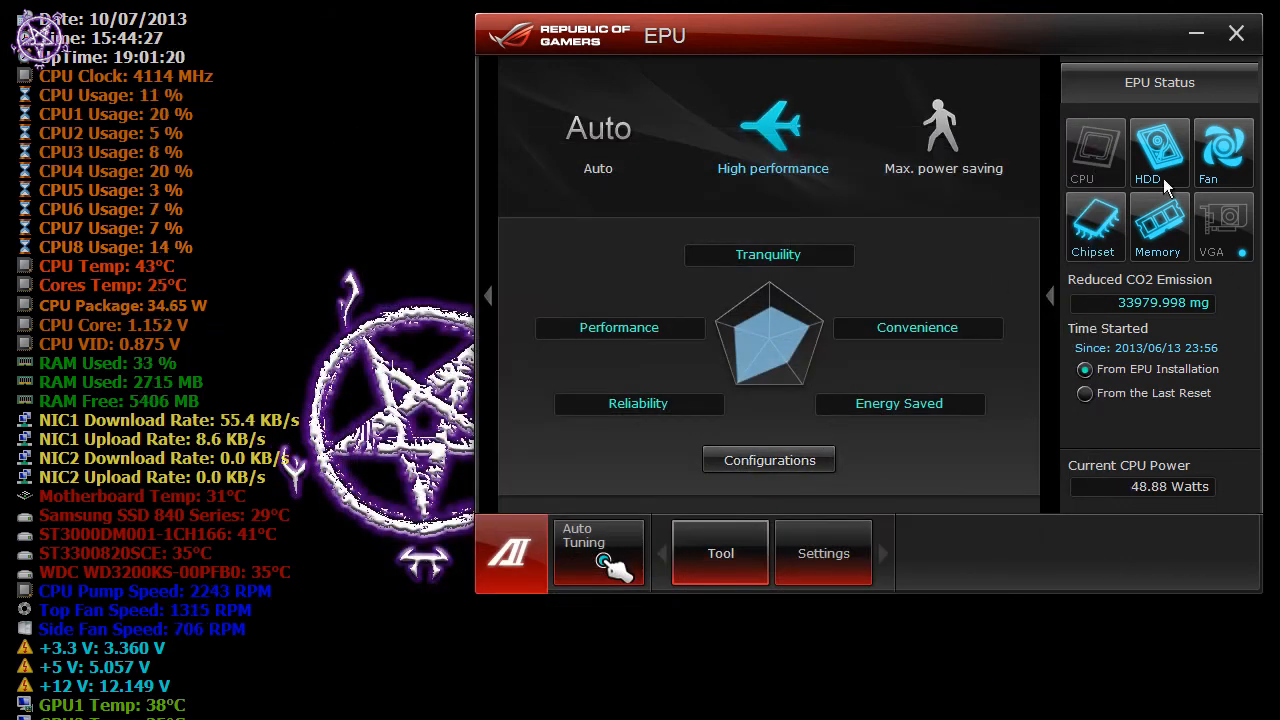
pyautogui.moveTo(884, 30)
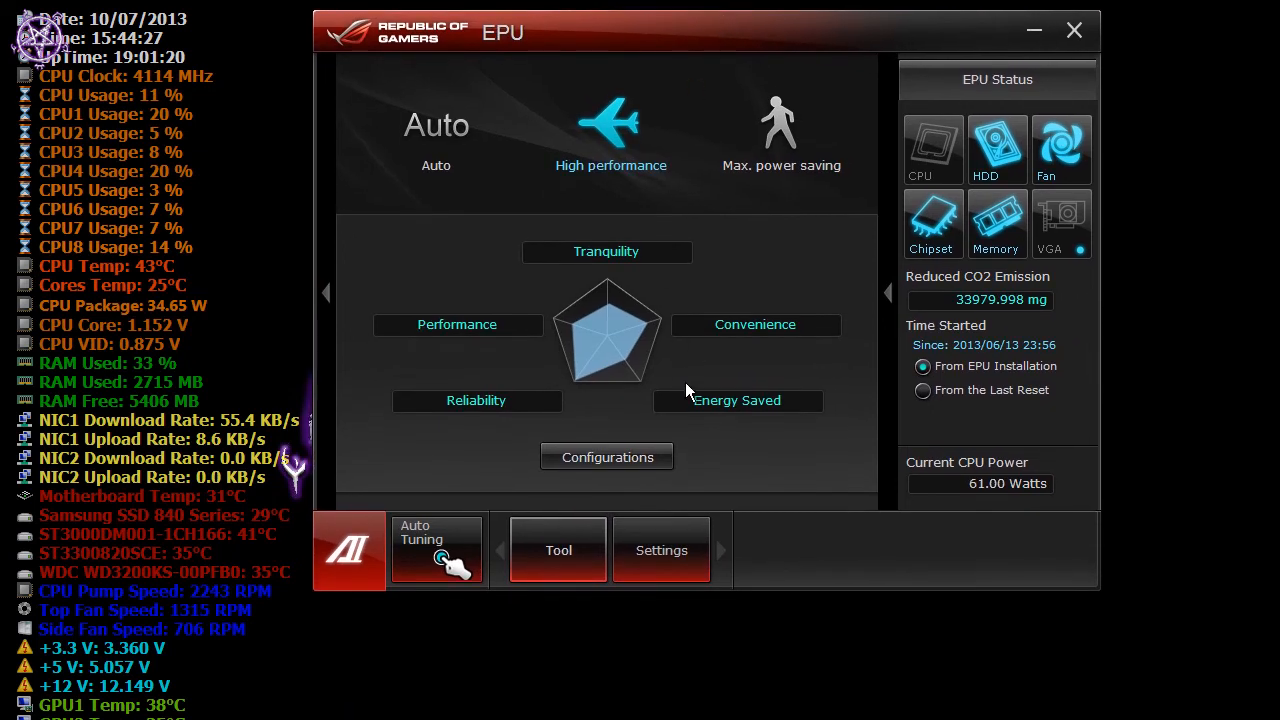
pyautogui.moveTo(1164, 368)
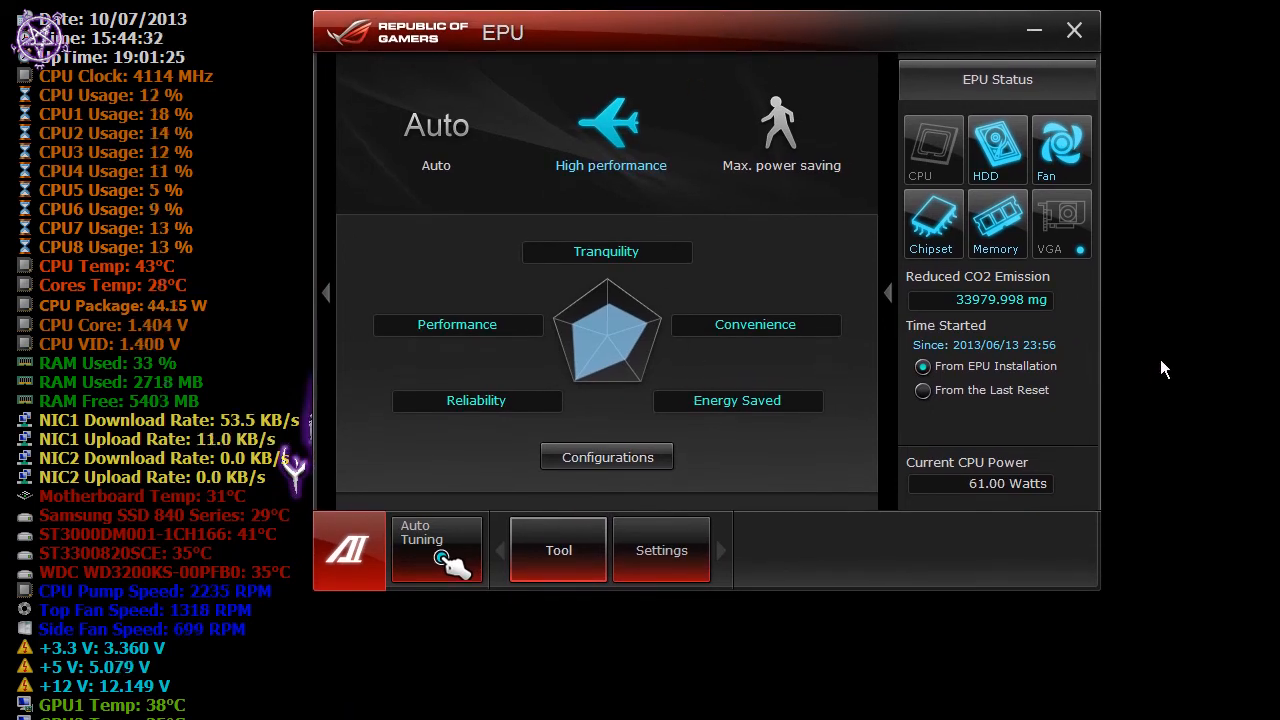